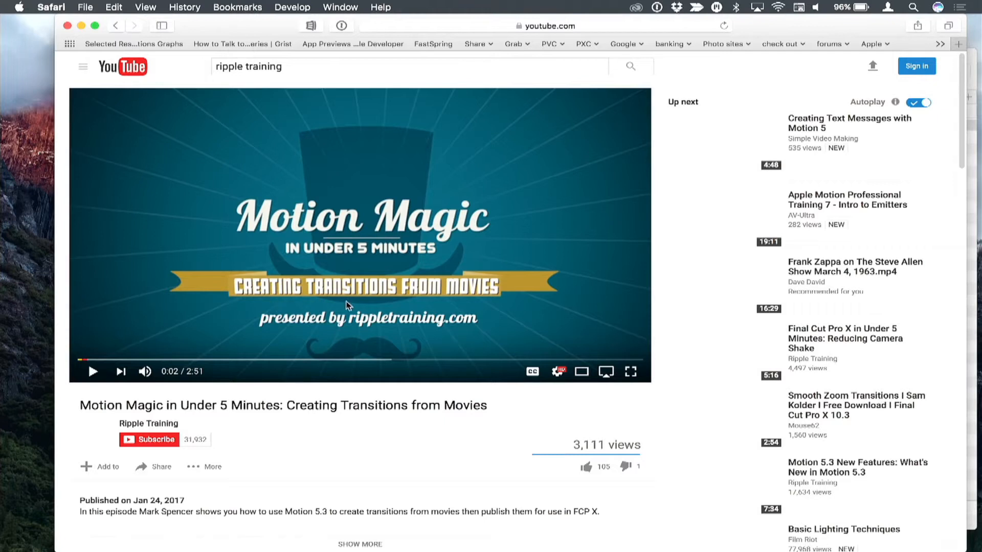
{"action": "mouse_move", "coordinate": [353, 309]}
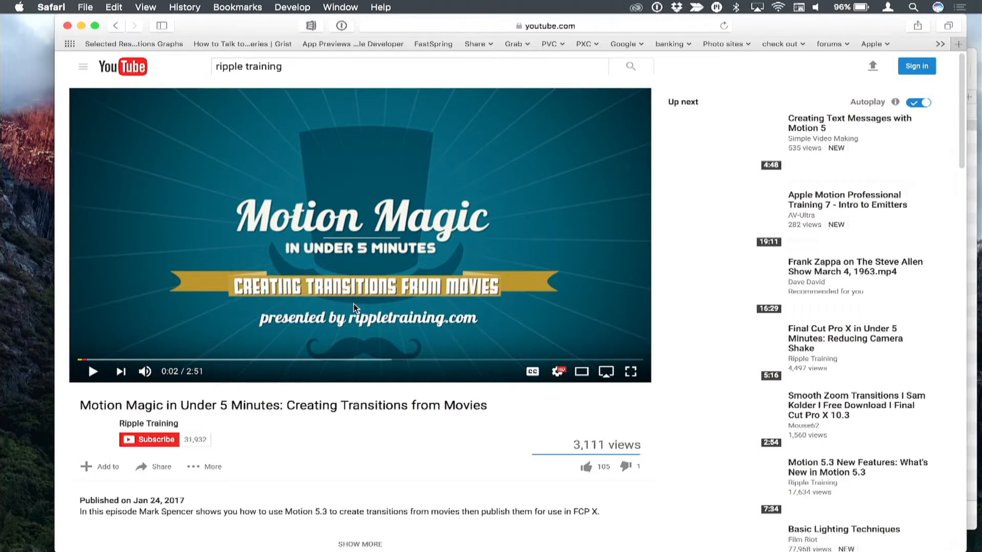
- Switch from Safari to Finder with the app switcher
{"action": "key", "text": "cmd+tab"}
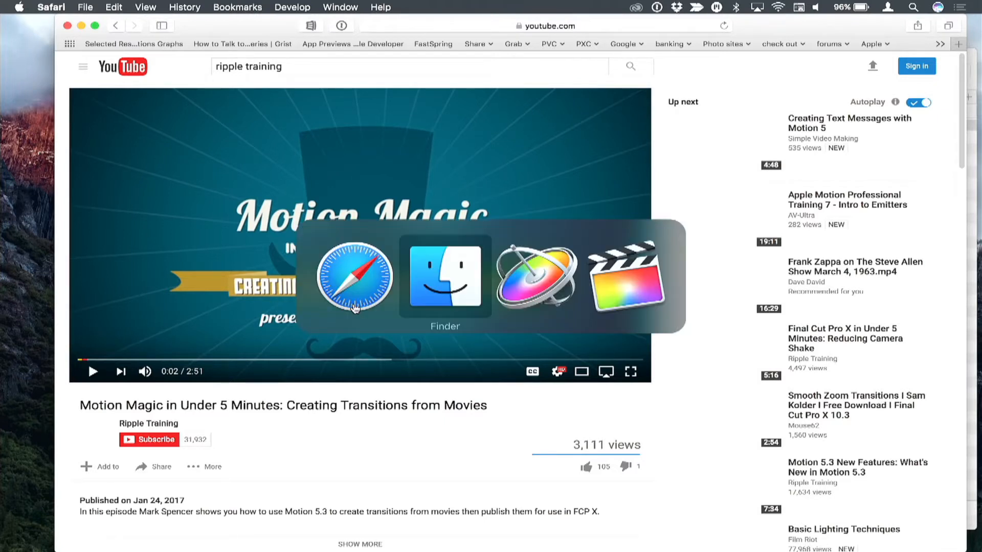
- Bring the Finder window with the Rampant 4K paint transitions folder forward
{"action": "left_click", "coordinate": [445, 277]}
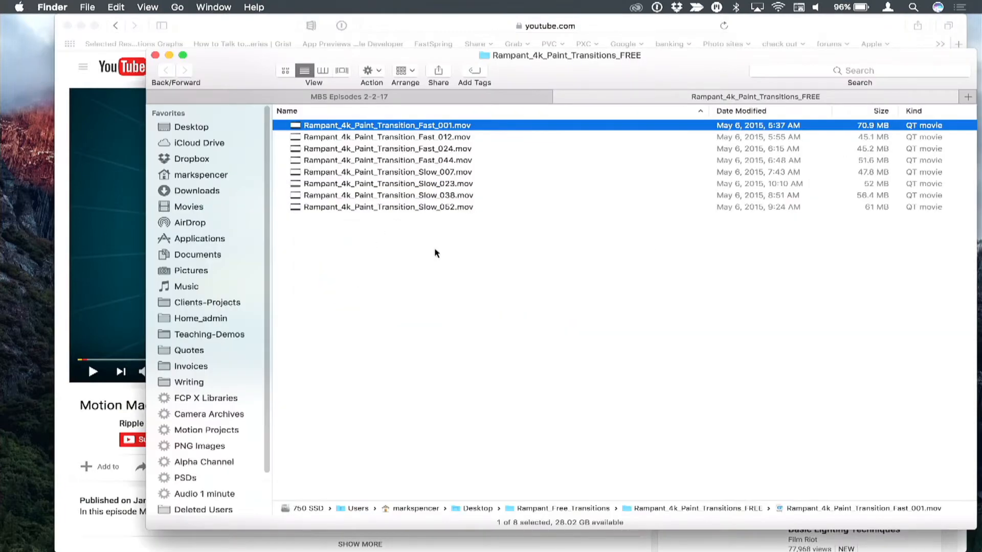
{"action": "mouse_move", "coordinate": [426, 237]}
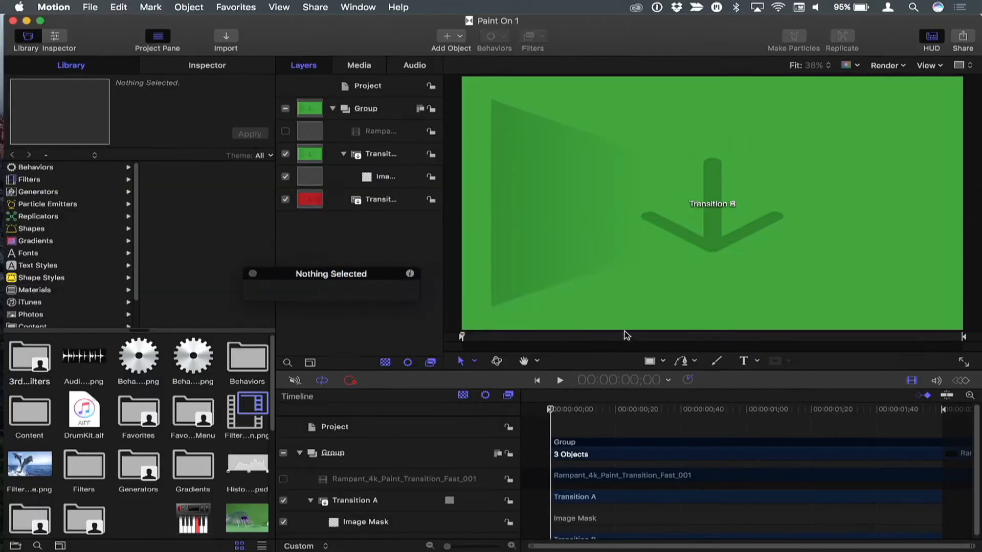
- Focus the Paint On 1 project and scrub the preview midway through the paint wipe
{"action": "left_click", "coordinate": [558, 381]}
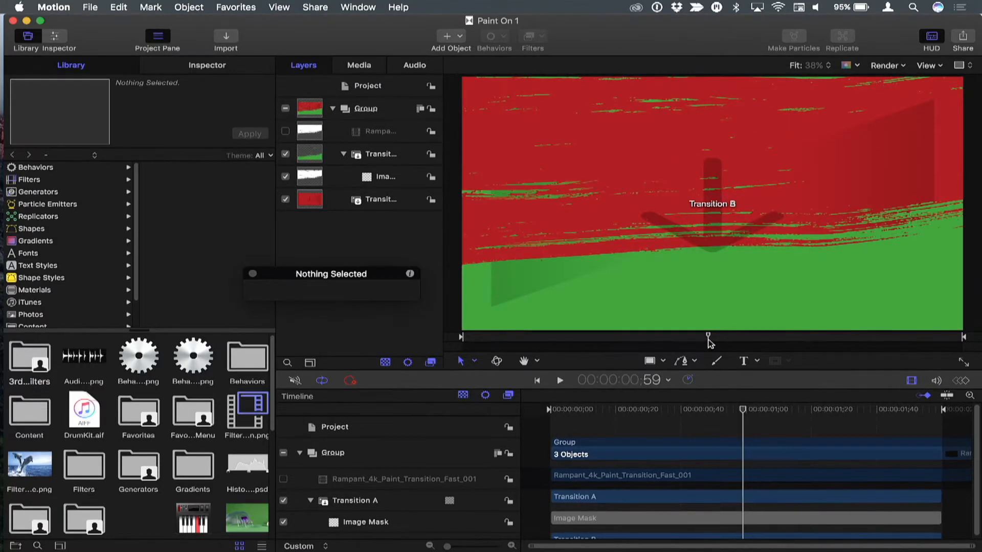
{"action": "left_click_drag", "start_coordinate": [742, 409], "coordinate": [737, 409]}
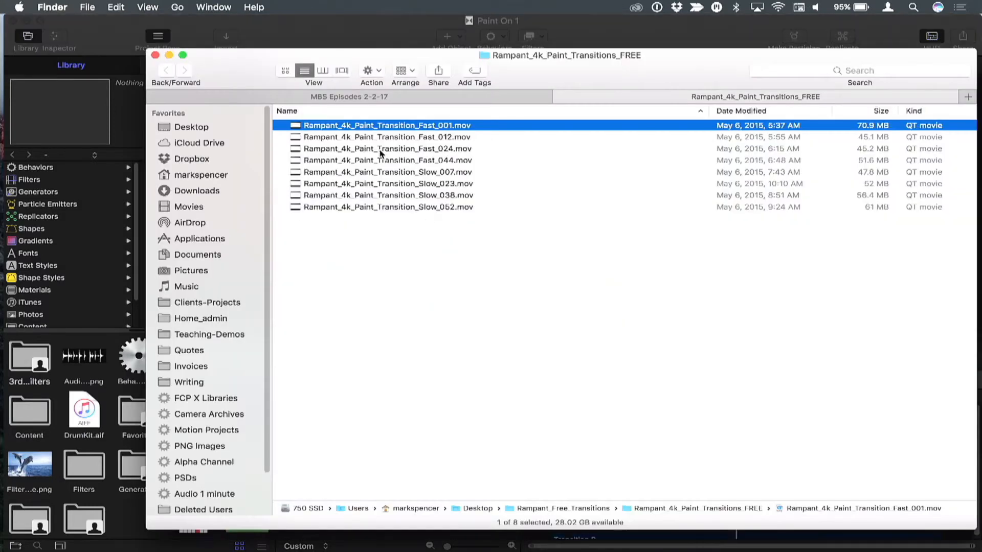
- Look over the paint transition movie list in Finder
{"action": "left_click", "coordinate": [386, 136]}
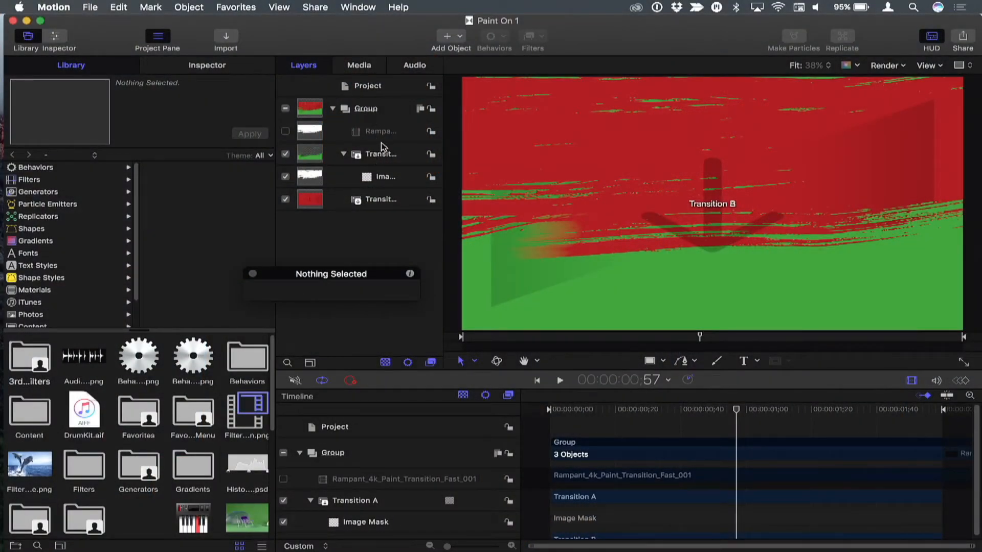
- Group the Fast_001 paint movie layer into a new group via Object > Group
{"action": "left_click", "coordinate": [381, 132]}
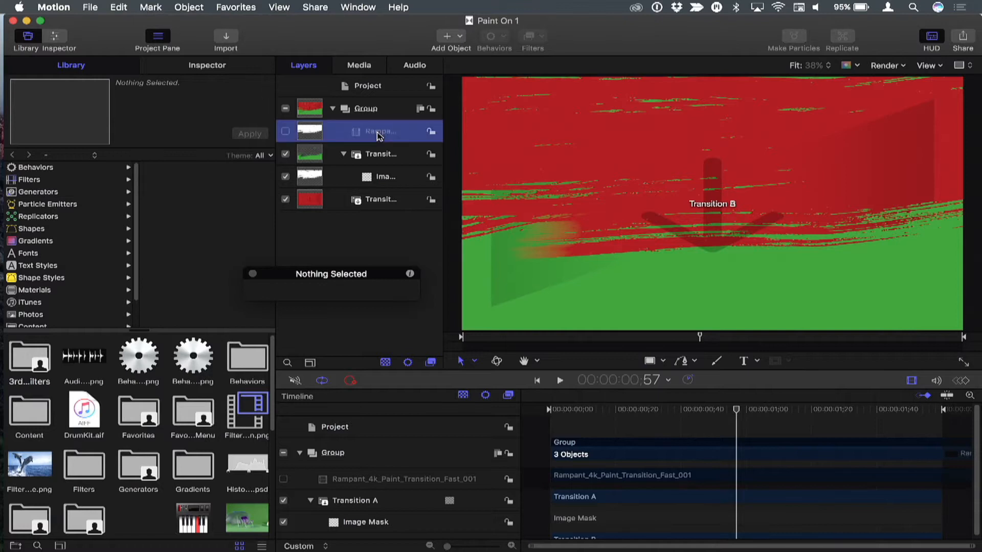
{"action": "left_click", "coordinate": [381, 132]}
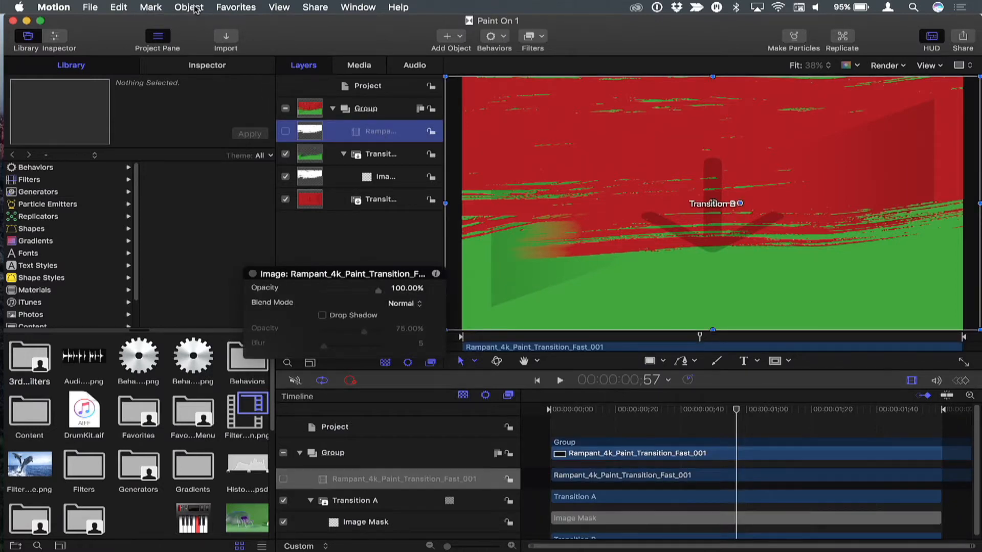
{"action": "left_click", "coordinate": [189, 7]}
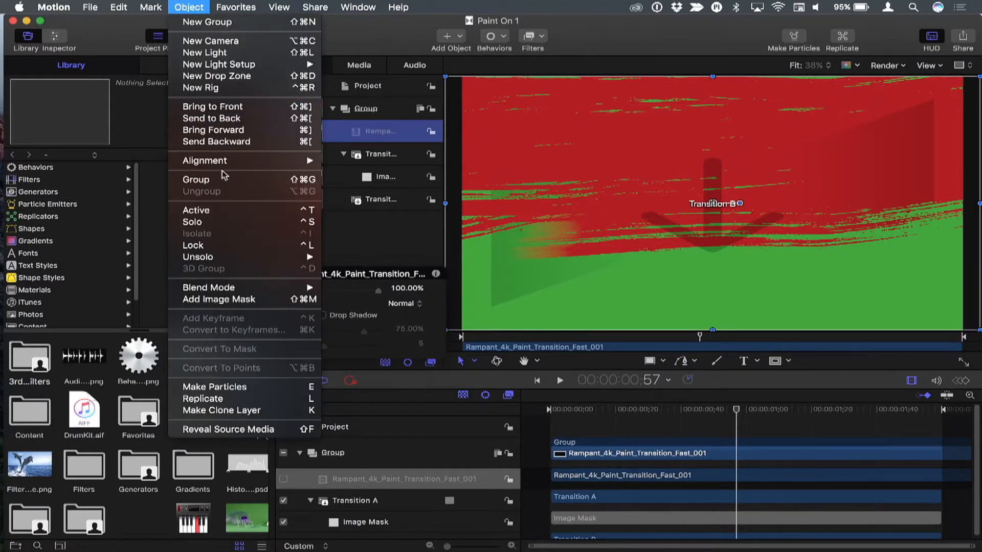
{"action": "left_click", "coordinate": [195, 180]}
{"action": "type", "text": "Masks"}
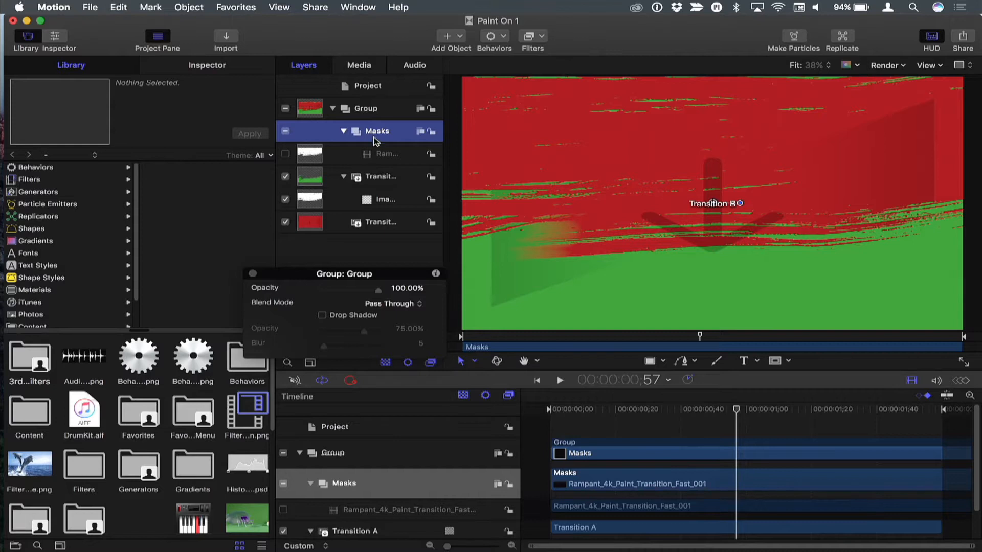
{"action": "mouse_move", "coordinate": [376, 202]}
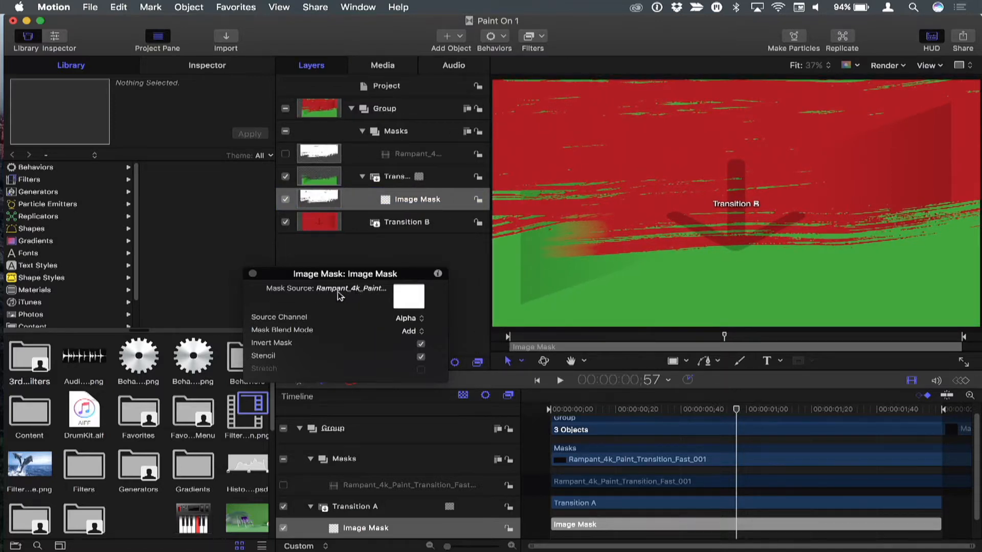
{"action": "mouse_move", "coordinate": [378, 129]}
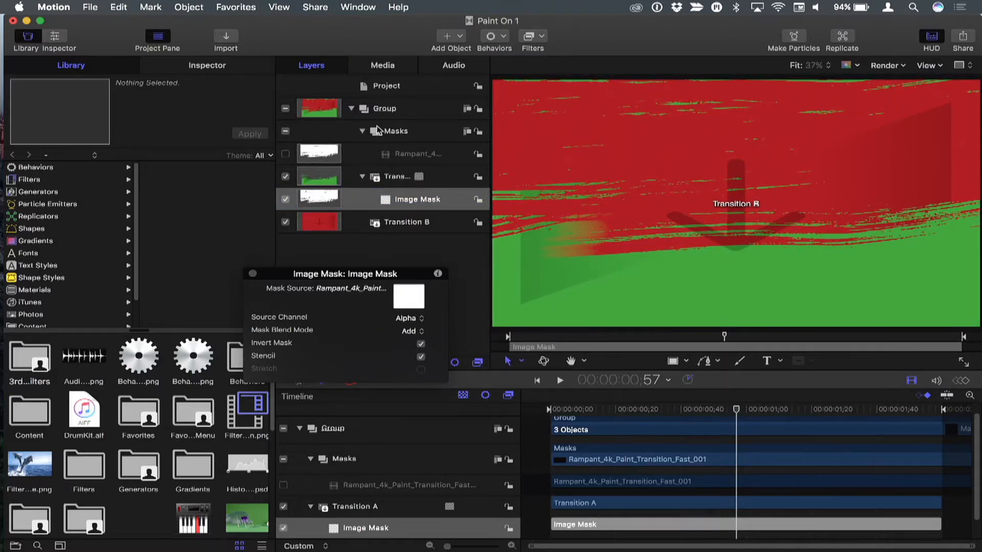
- Set the Masks group as the image mask source and turn the paint movie inside it on
{"action": "left_click", "coordinate": [416, 199]}
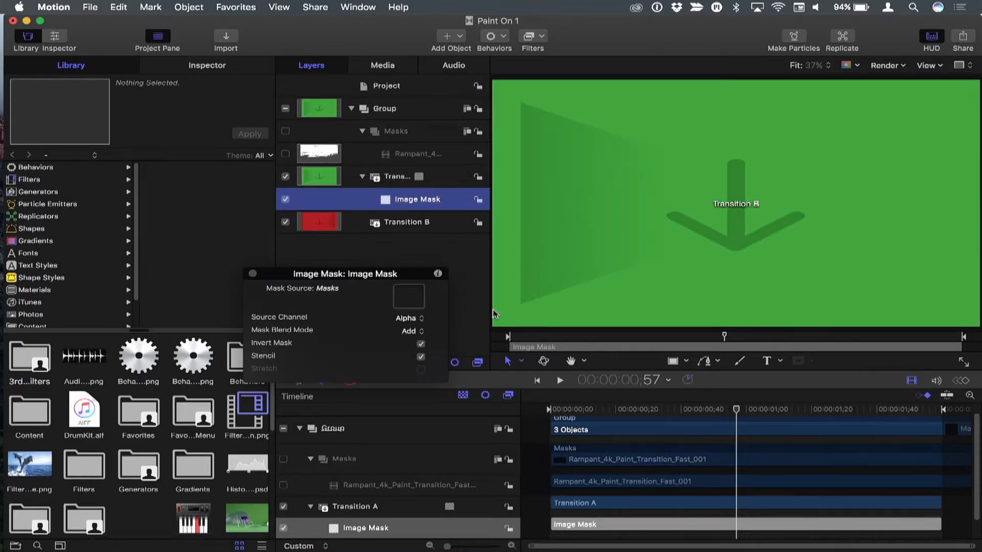
{"action": "left_click", "coordinate": [286, 153]}
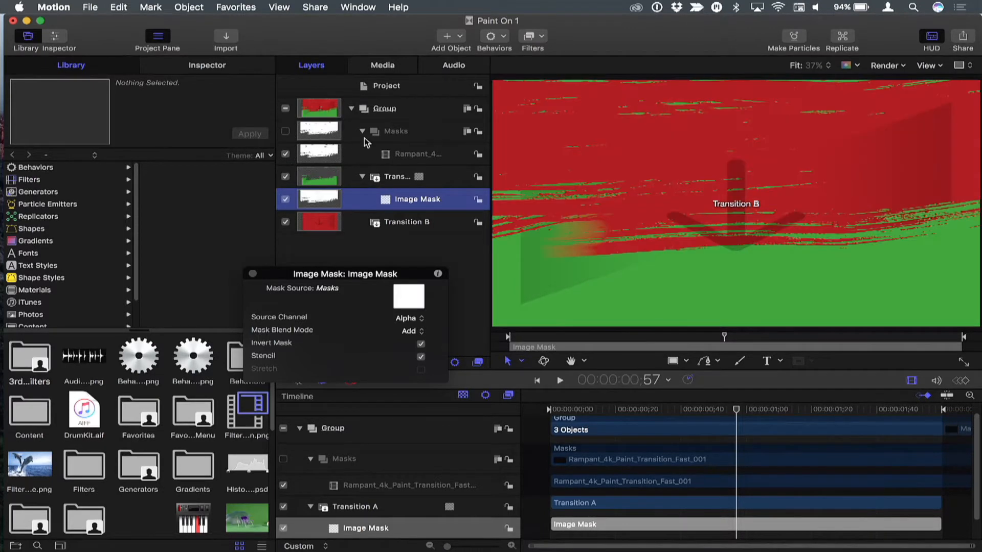
{"action": "mouse_move", "coordinate": [708, 337]}
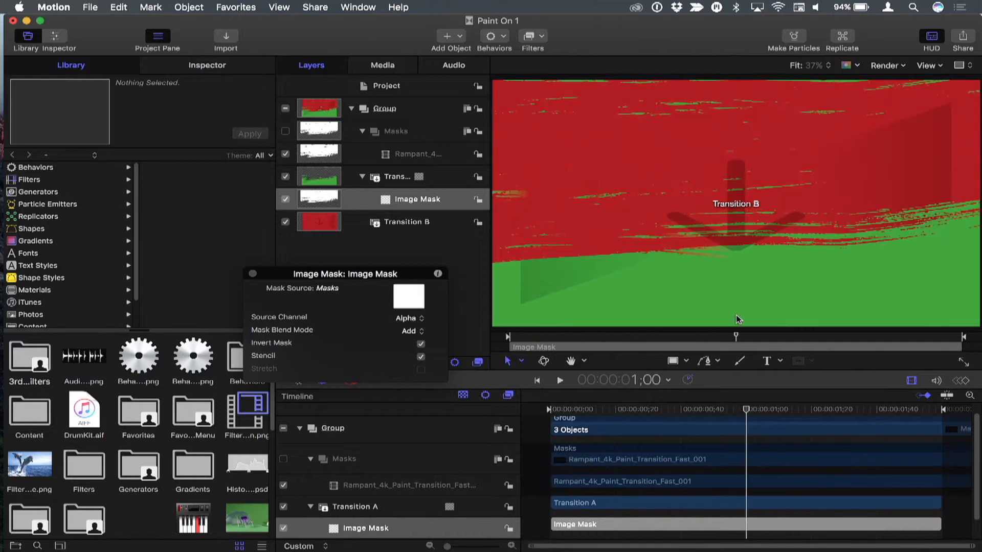
{"action": "left_click", "coordinate": [416, 199]}
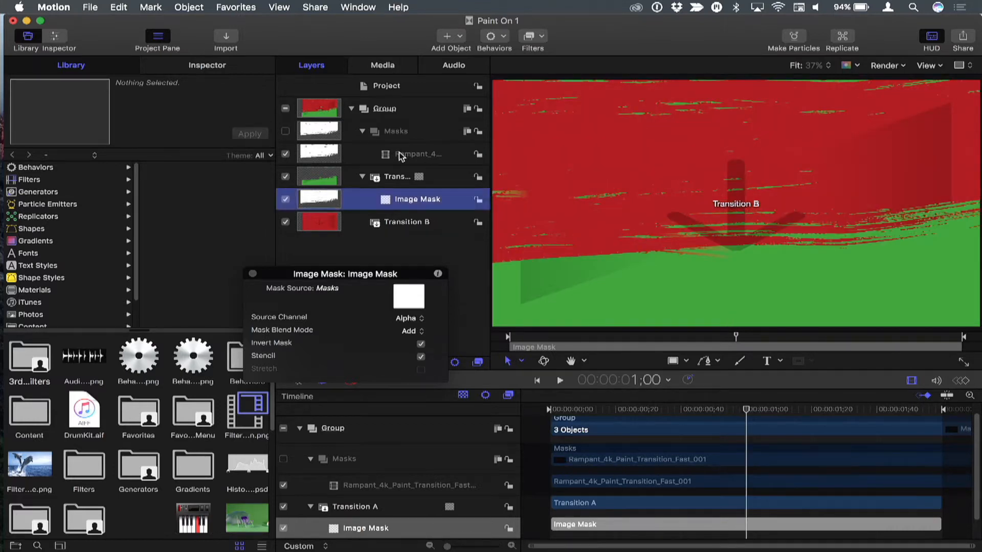
{"action": "left_click", "coordinate": [417, 155]}
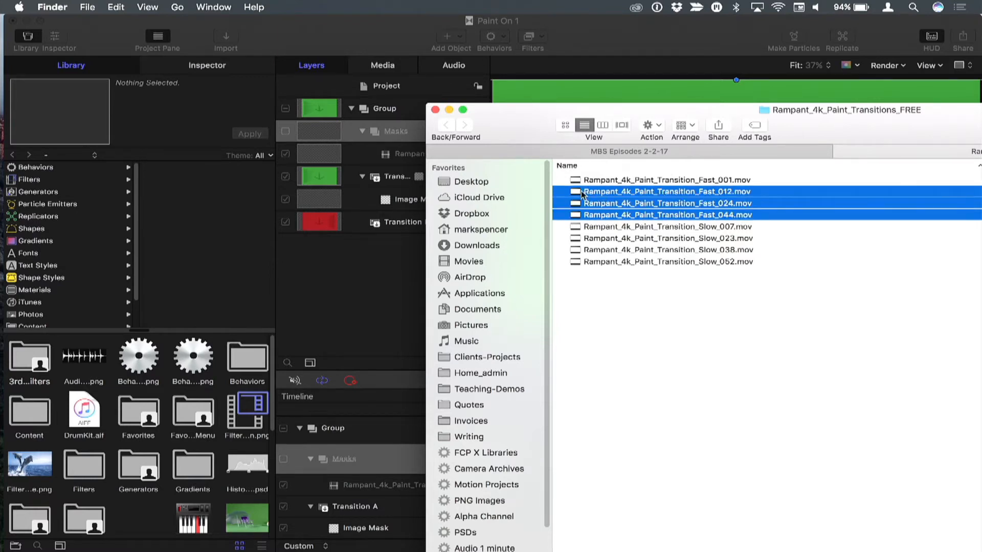
- Drag the three selected Fast paint movies into the Layers list and preview the Fast_012 wipe
{"action": "left_click_drag", "start_coordinate": [658, 203], "coordinate": [385, 117]}
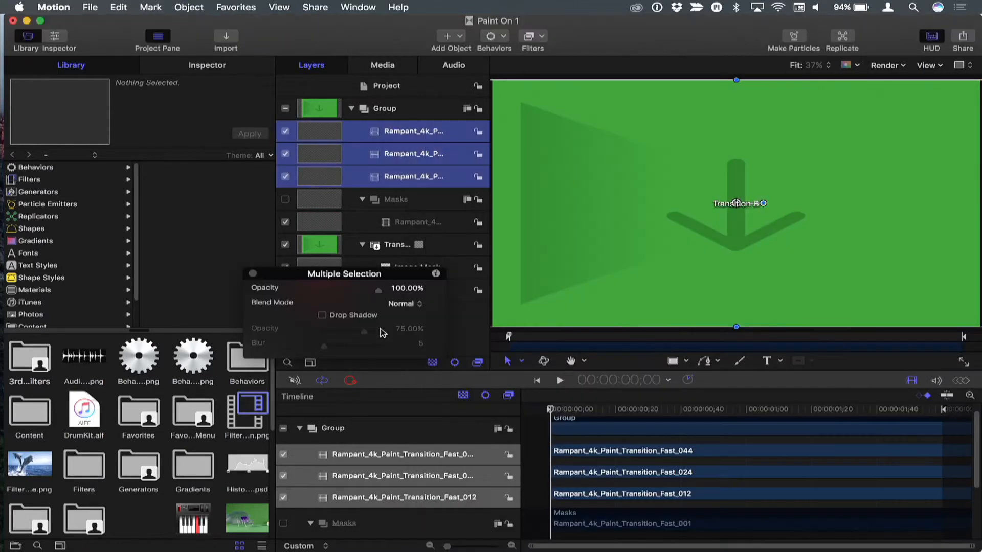
{"action": "mouse_move", "coordinate": [593, 343]}
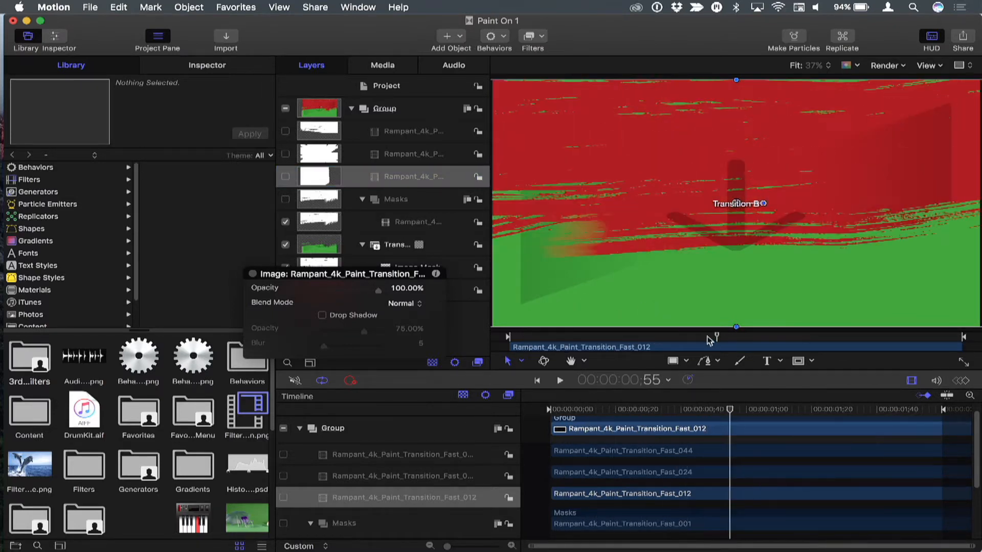
{"action": "left_click_drag", "start_coordinate": [728, 409], "coordinate": [678, 409]}
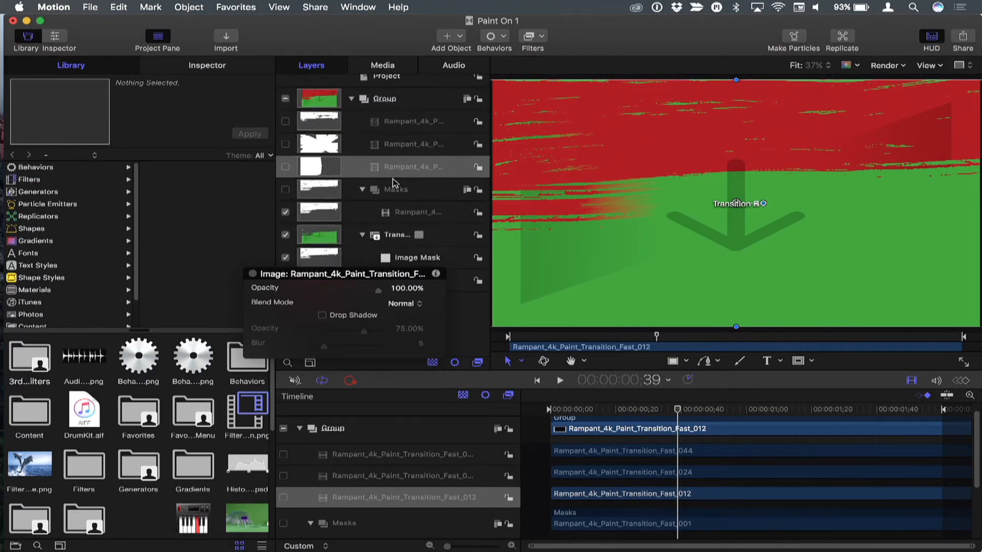
- Move the Fast_012, Fast_024 and Fast_044 layers into the Masks group beside Fast_001
{"action": "left_click", "coordinate": [413, 167]}
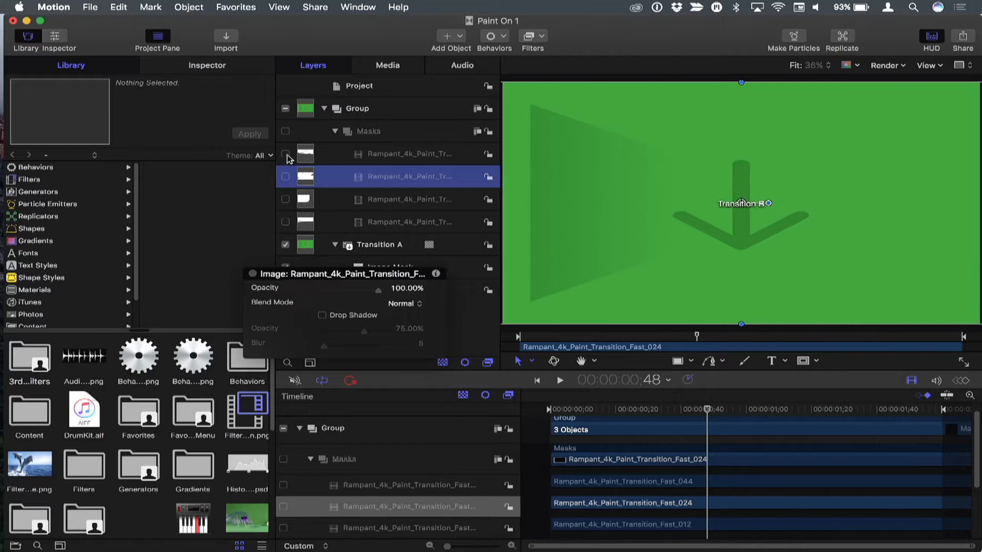
{"action": "left_click", "coordinate": [409, 154]}
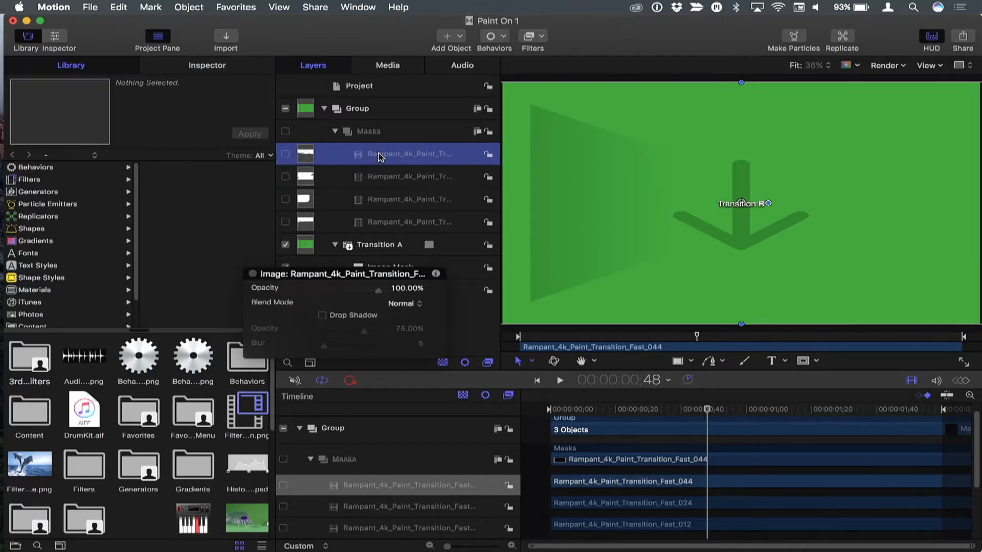
{"action": "mouse_move", "coordinate": [370, 175]}
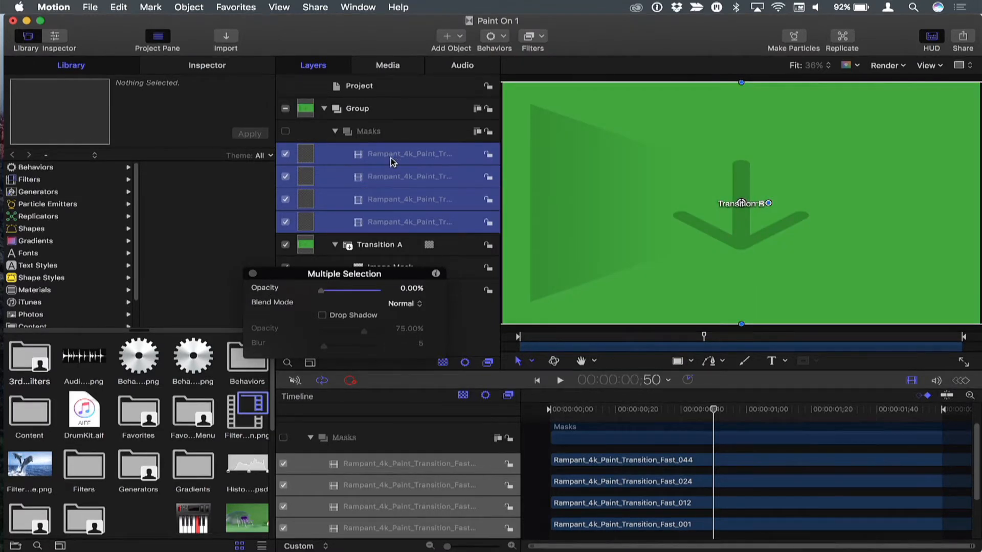
{"action": "left_click", "coordinate": [409, 177]}
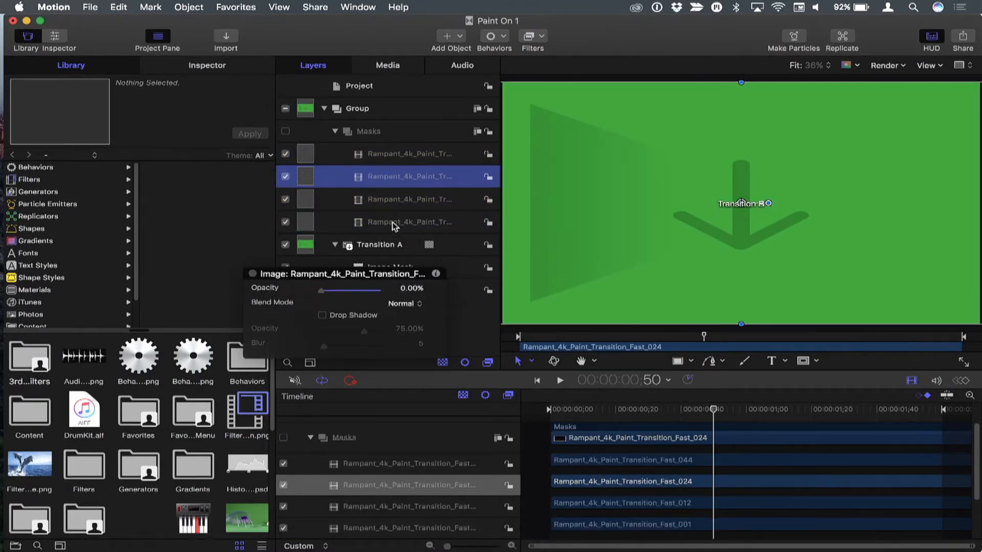
{"action": "left_click", "coordinate": [409, 221]}
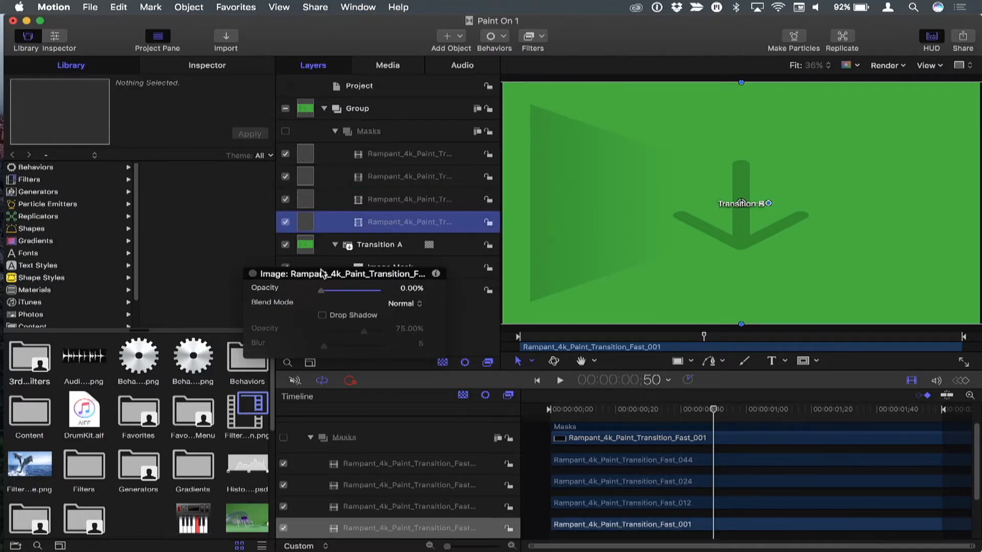
{"action": "left_click", "coordinate": [188, 8]}
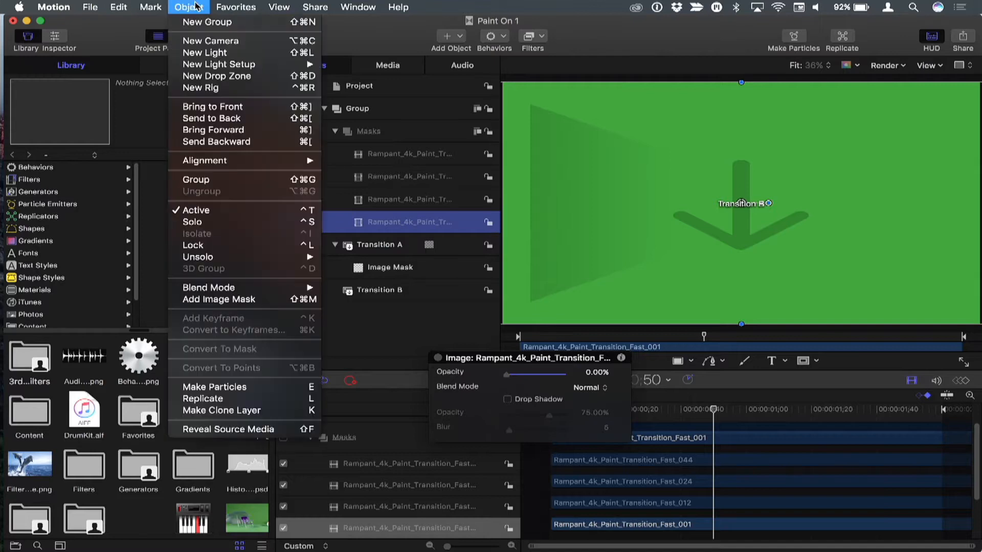
{"action": "mouse_move", "coordinate": [219, 88]}
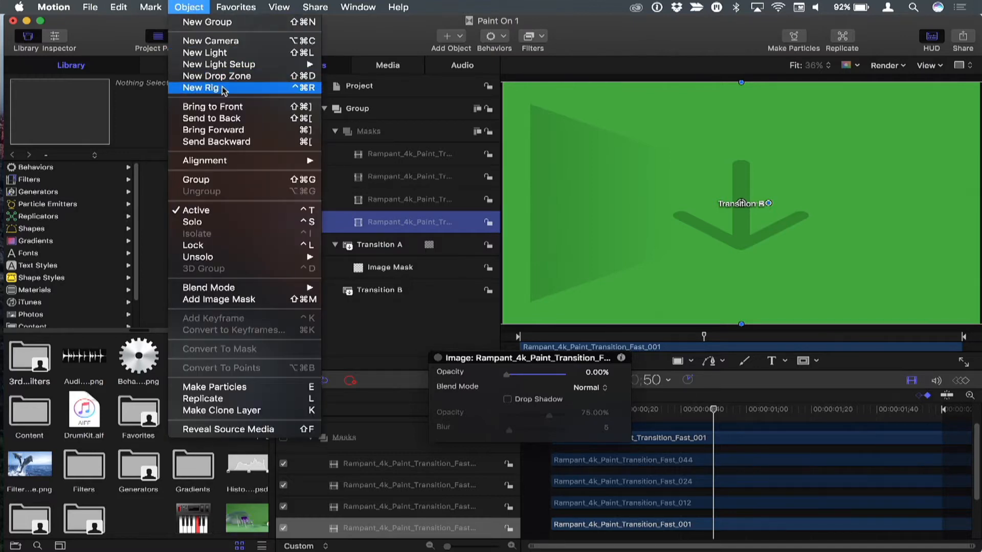
- Create a new Rig via Object > New Rig
{"action": "left_click", "coordinate": [201, 88]}
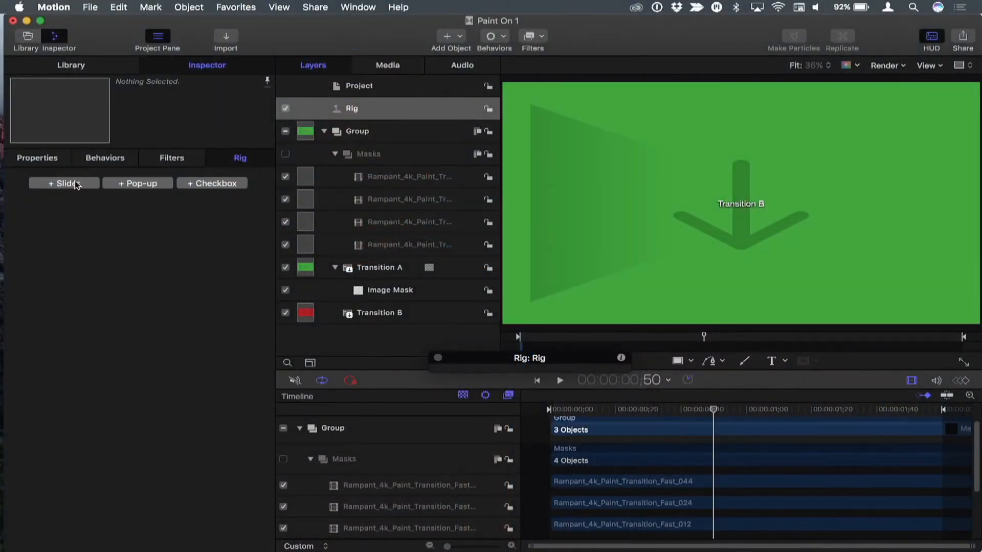
{"action": "mouse_move", "coordinate": [242, 190]}
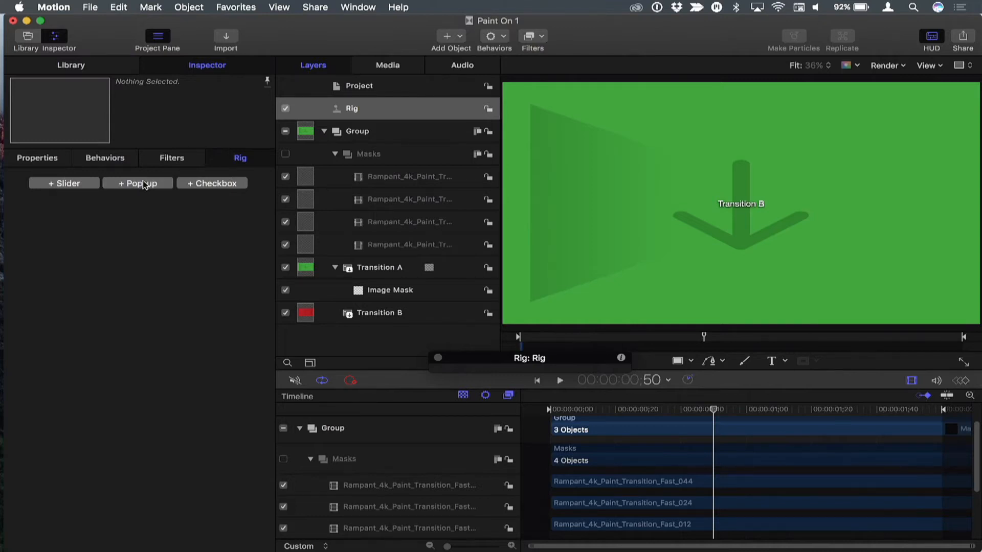
- Add a pop-up widget to the rig and rename it 'Transition Type'
{"action": "left_click", "coordinate": [137, 183]}
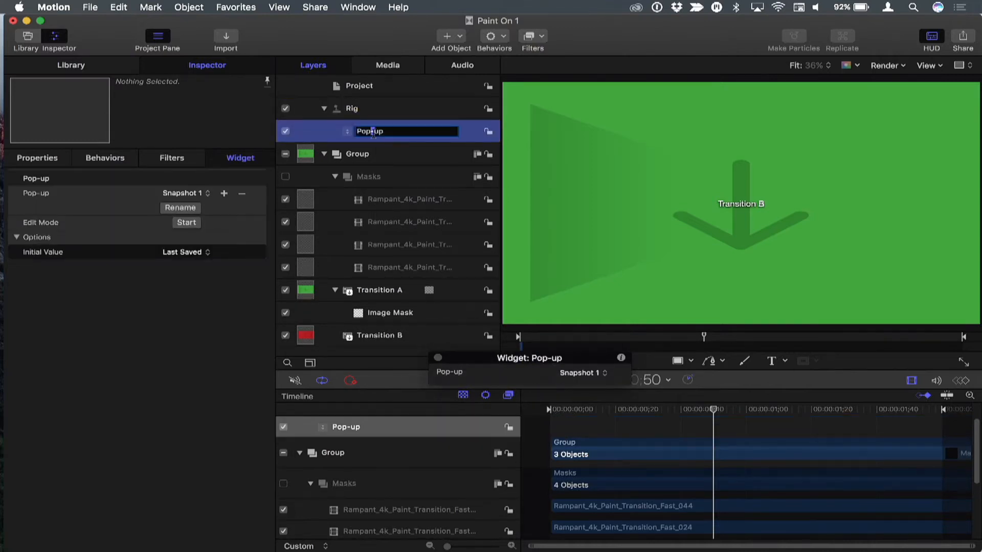
{"action": "type", "text": "T"}
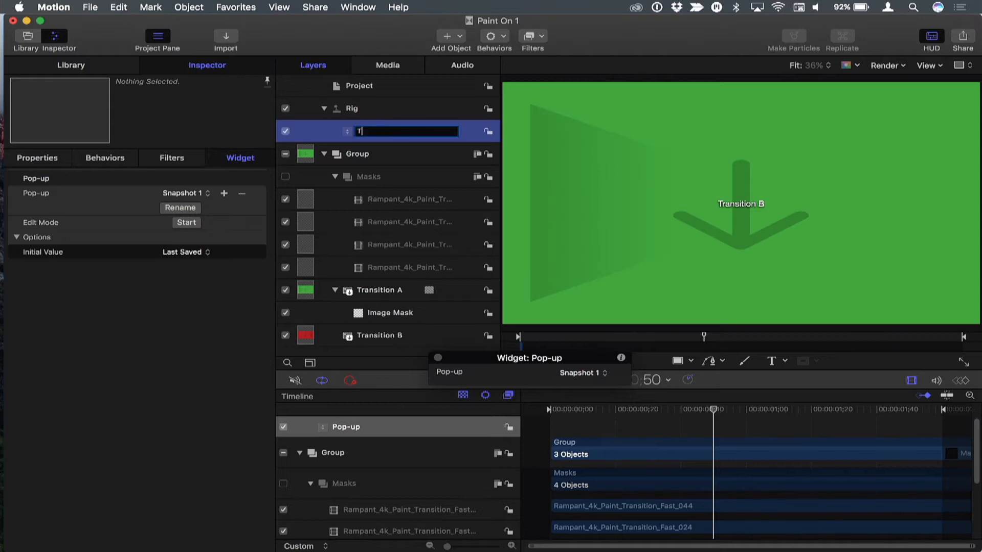
{"action": "type", "text": "Transition Top"}
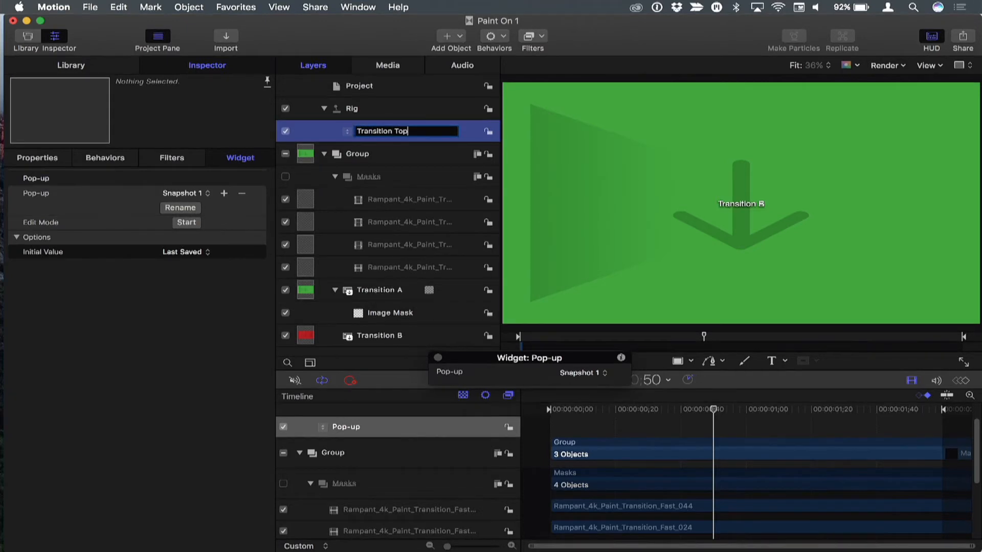
{"action": "key", "text": "return"}
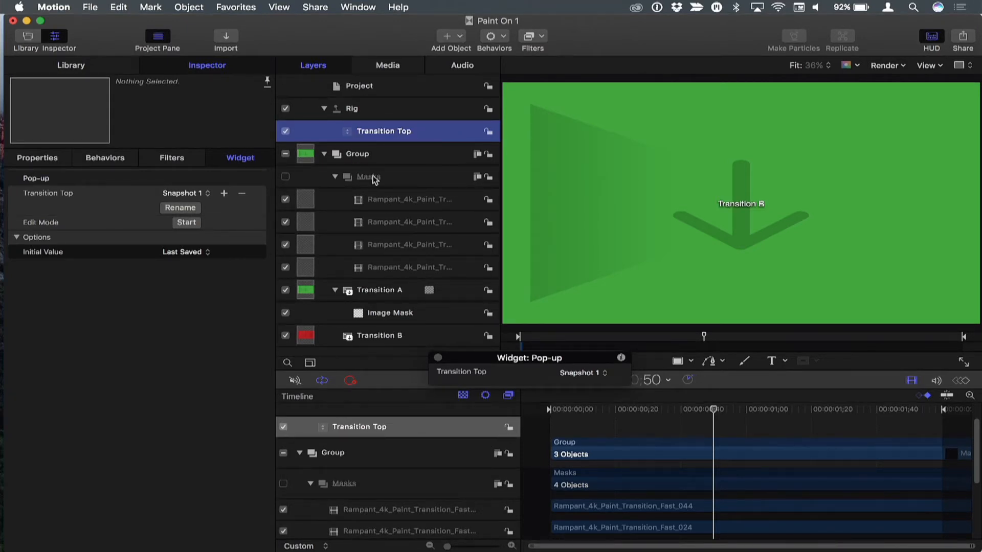
{"action": "double_click", "coordinate": [384, 130]}
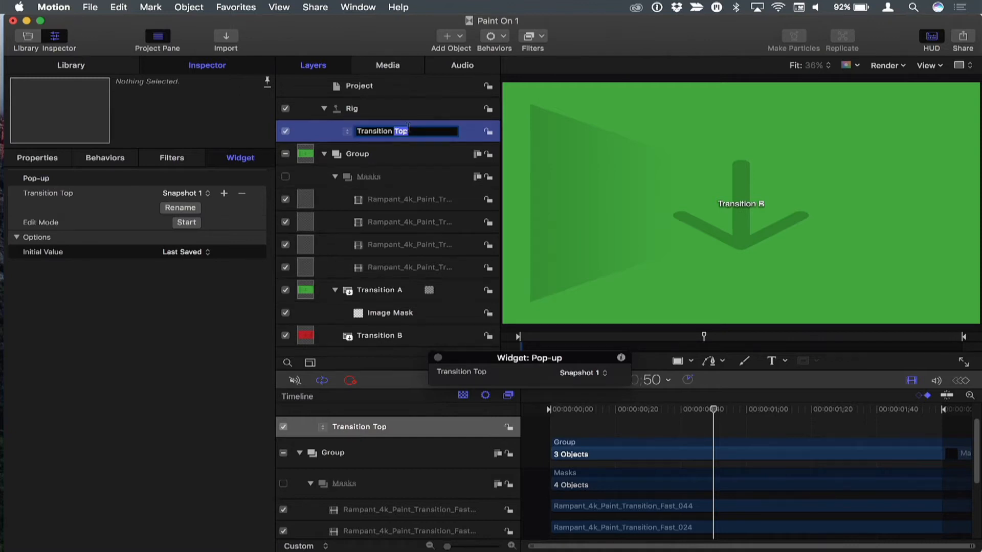
{"action": "type", "text": "Transition Type"}
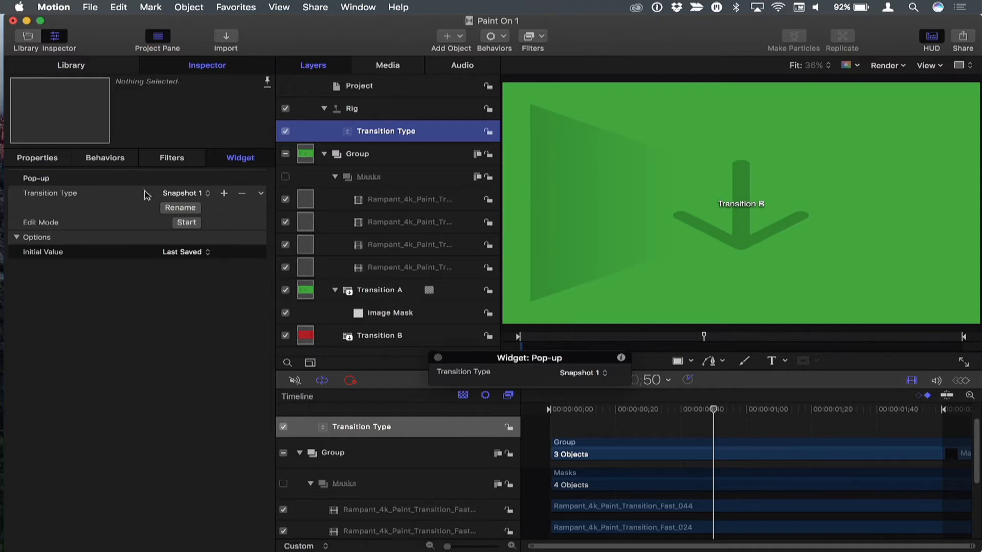
- Review the Transition Type control's snapshot list and choose a snapshot
{"action": "left_click", "coordinate": [185, 194]}
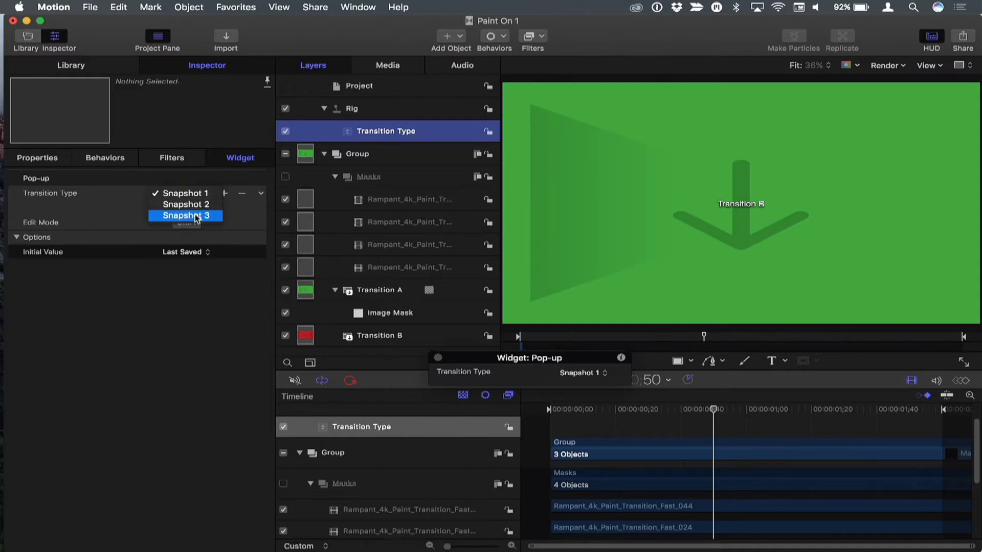
{"action": "mouse_move", "coordinate": [185, 205]}
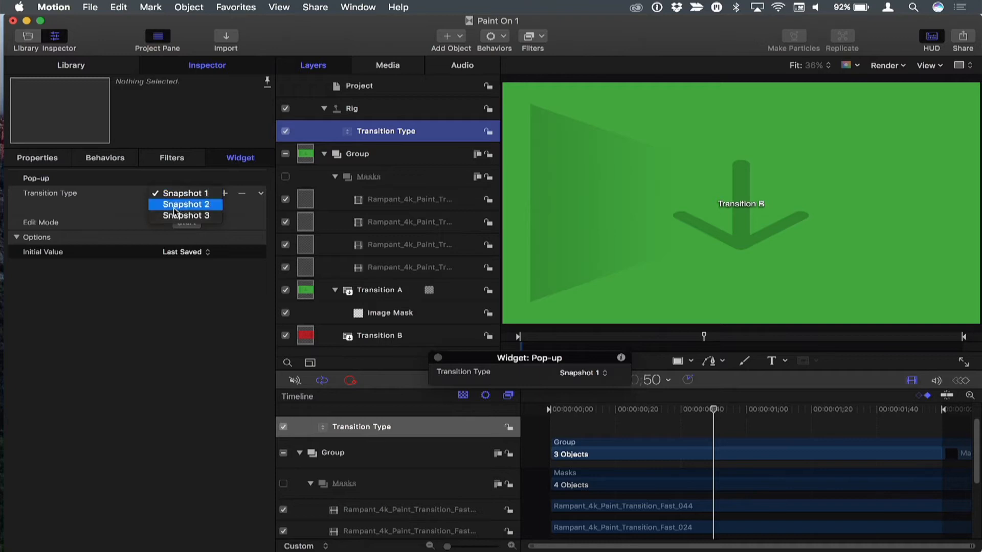
{"action": "left_click", "coordinate": [185, 193]}
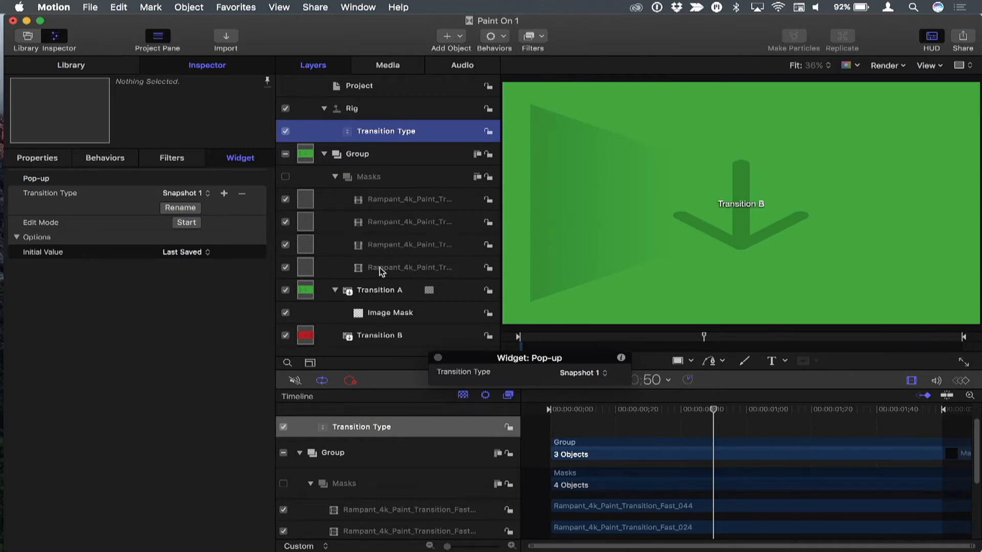
- Add the Fast_001 mask layer's 0% Opacity to the rig's Transition Type control
{"action": "left_click", "coordinate": [410, 244]}
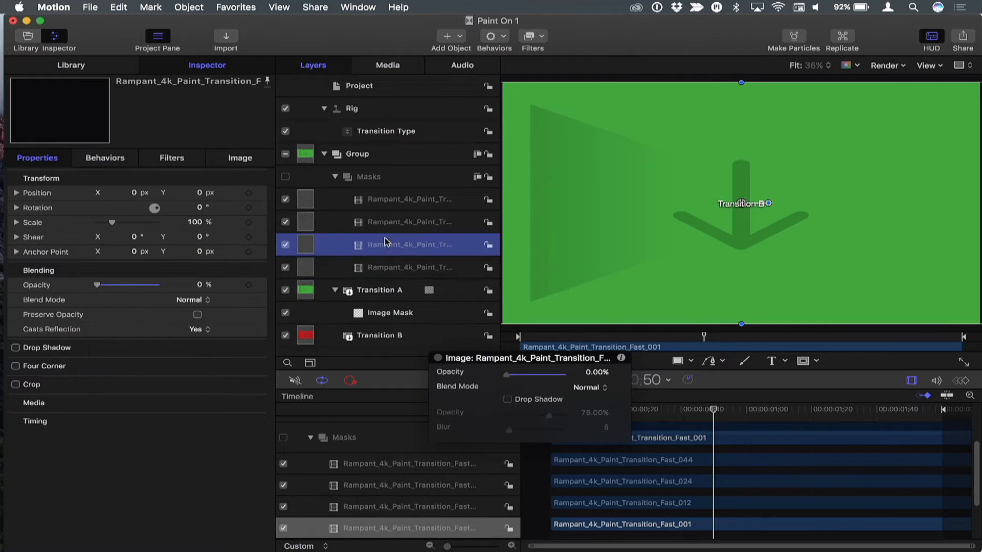
{"action": "left_click", "coordinate": [409, 200]}
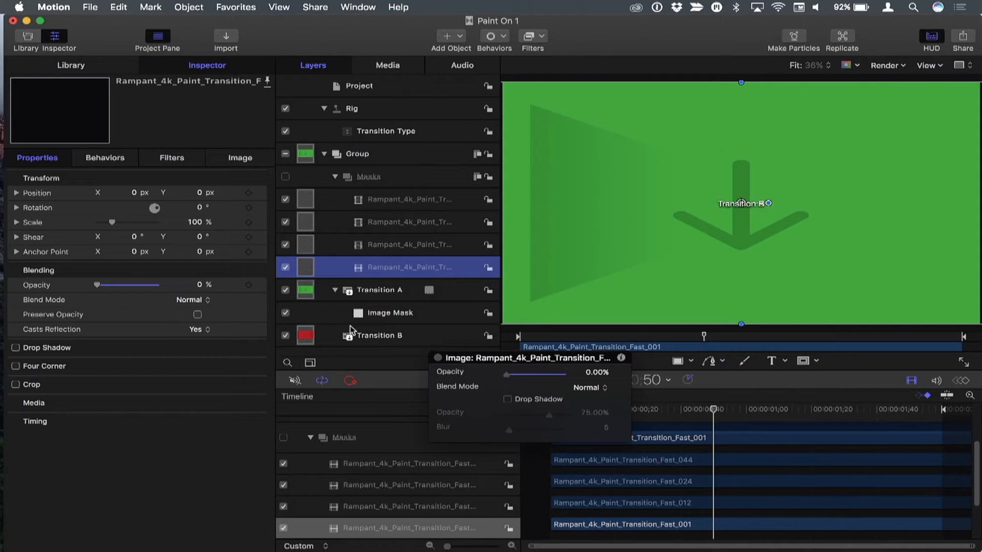
{"action": "mouse_move", "coordinate": [418, 353]}
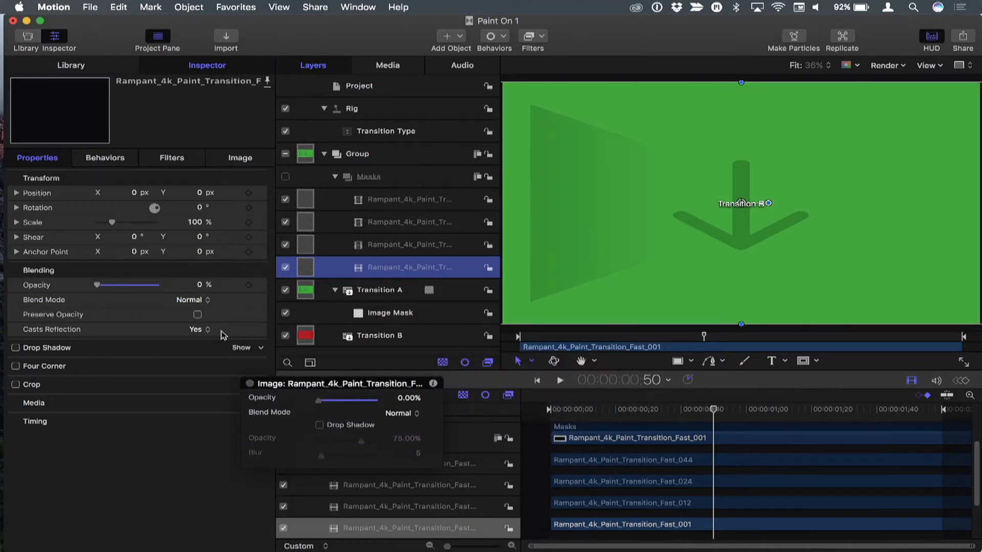
{"action": "left_click", "coordinate": [241, 270]}
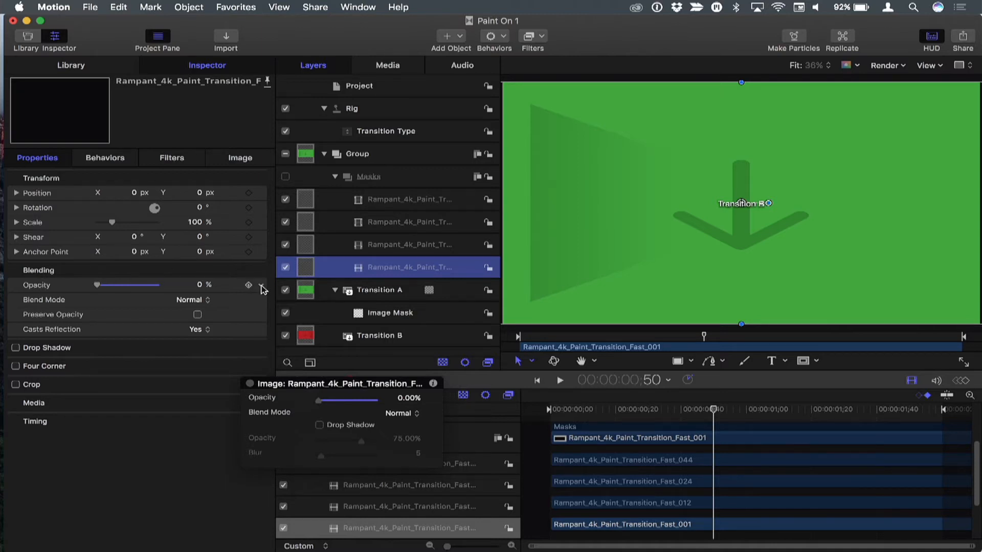
{"action": "left_click", "coordinate": [261, 288]}
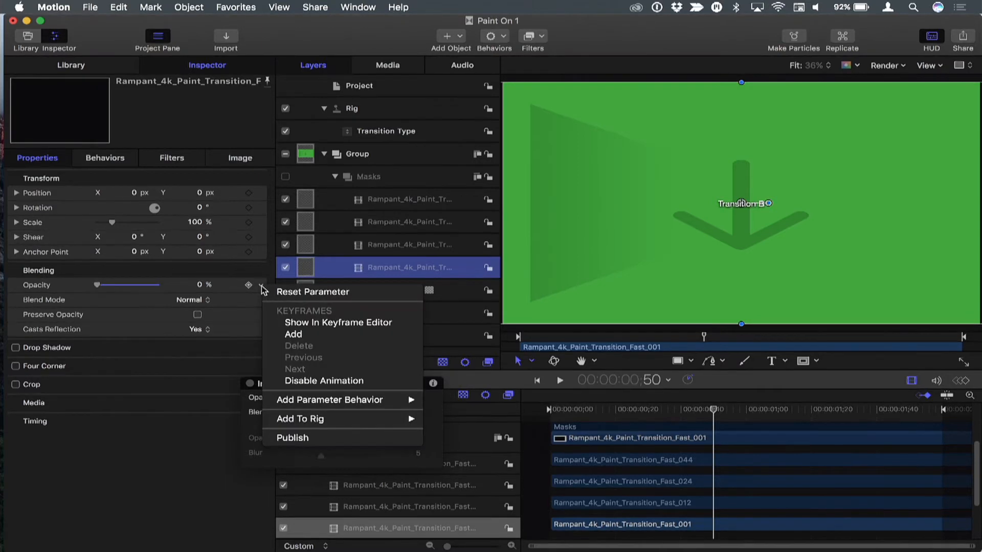
{"action": "mouse_move", "coordinate": [300, 418]}
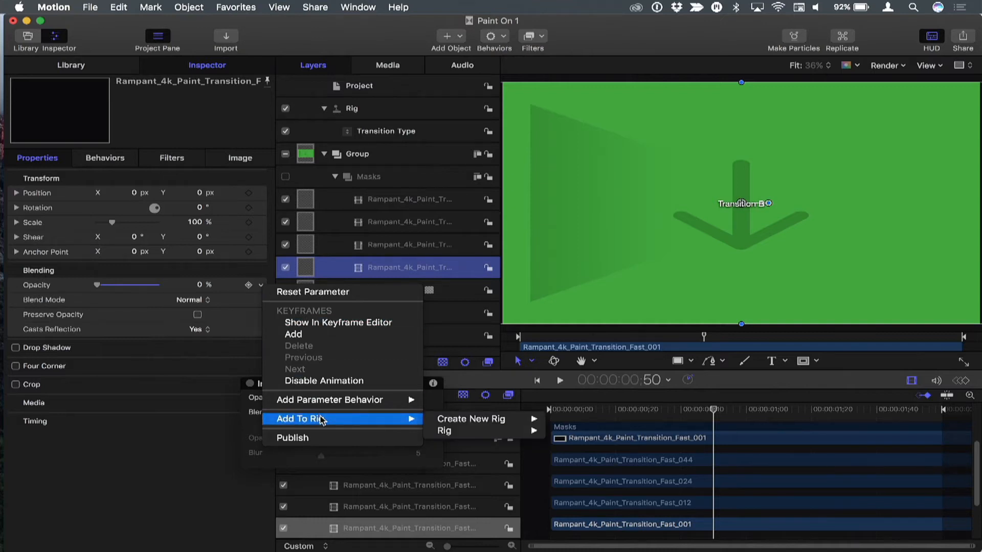
{"action": "mouse_move", "coordinate": [451, 430]}
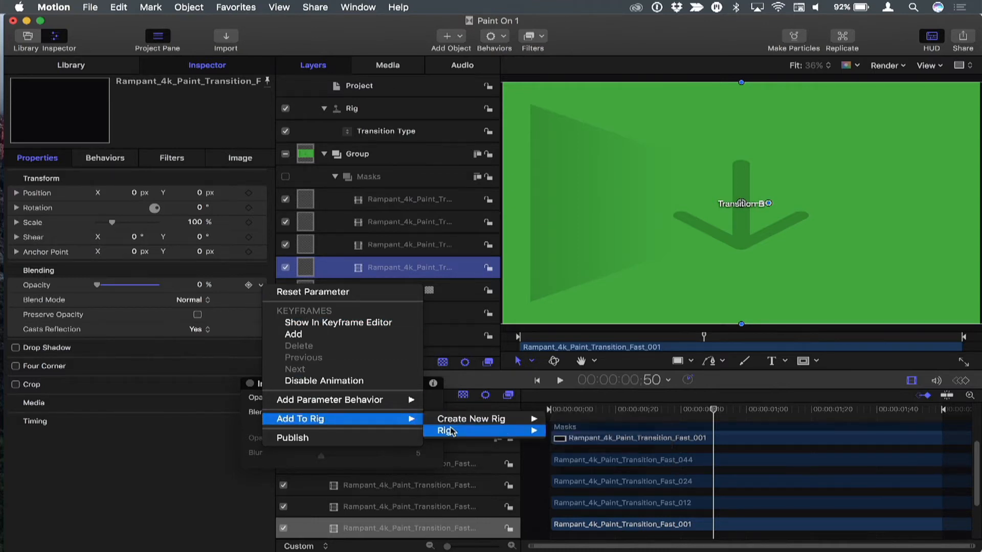
{"action": "mouse_move", "coordinate": [445, 431]}
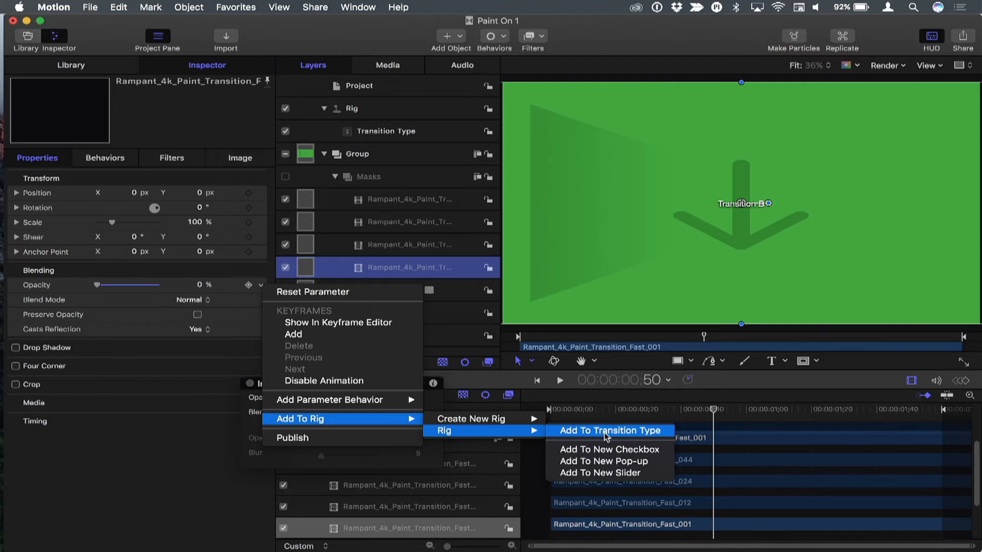
{"action": "mouse_move", "coordinate": [619, 434]}
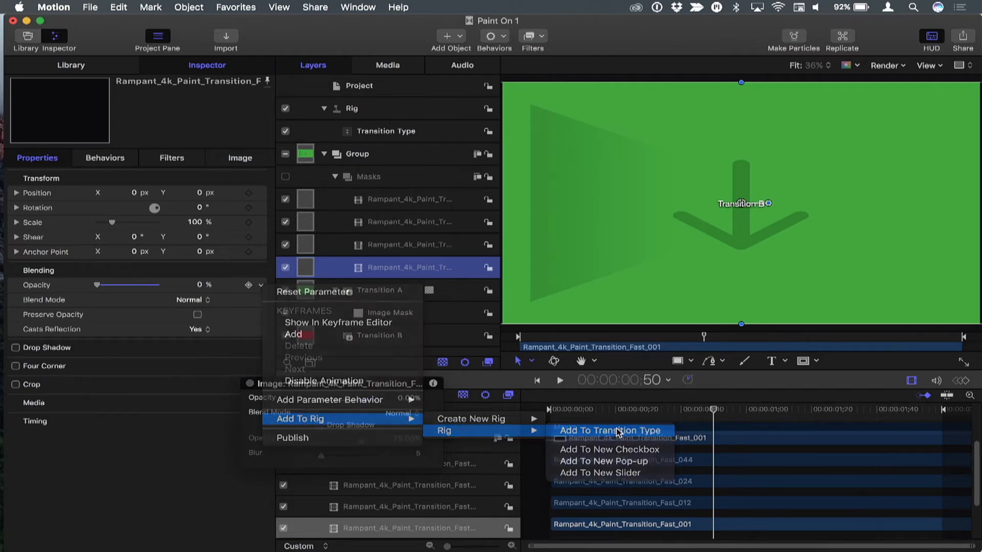
{"action": "left_click", "coordinate": [610, 431]}
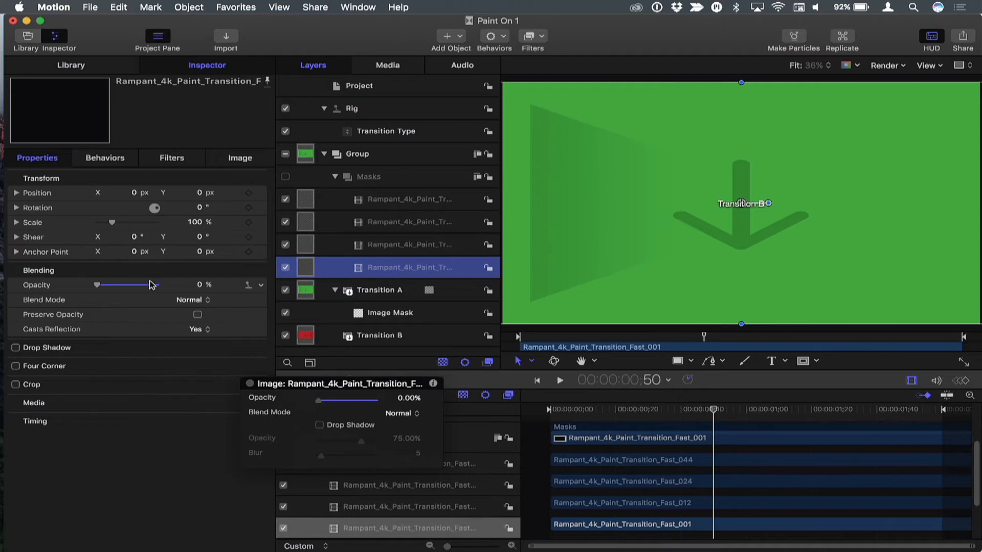
{"action": "mouse_move", "coordinate": [132, 288]}
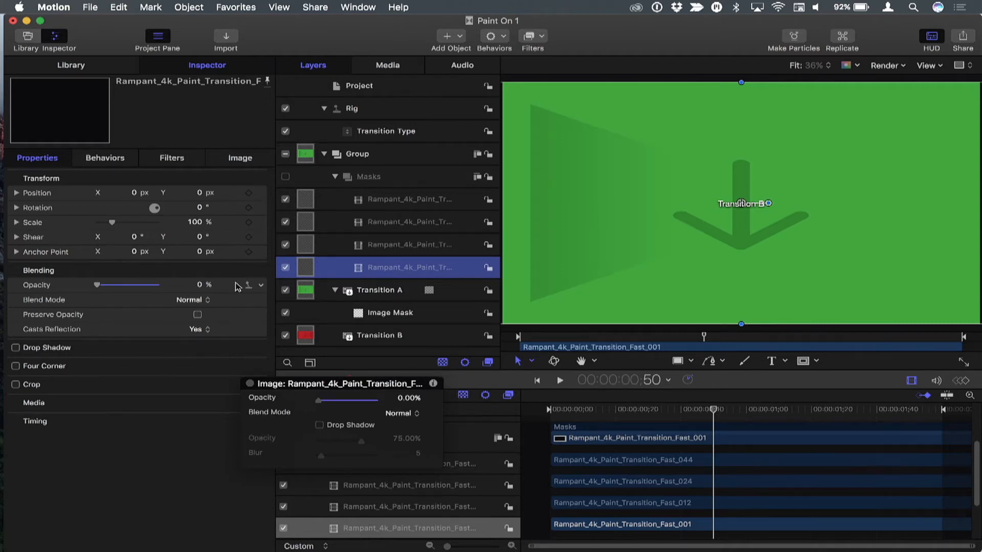
- Add the Opacity of masks 012, 024 and 044 to the Transition Type rig control
{"action": "left_click", "coordinate": [410, 244]}
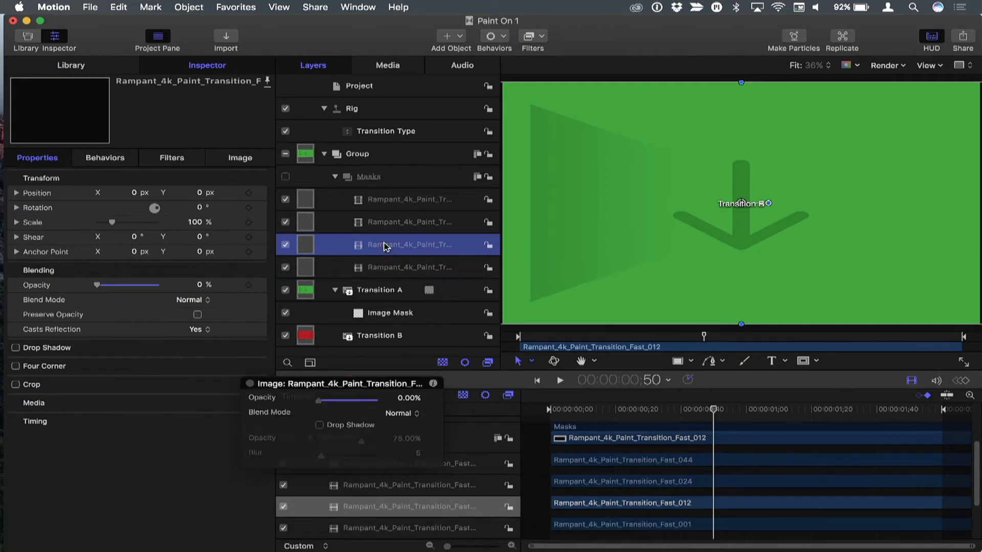
{"action": "mouse_move", "coordinate": [80, 289]}
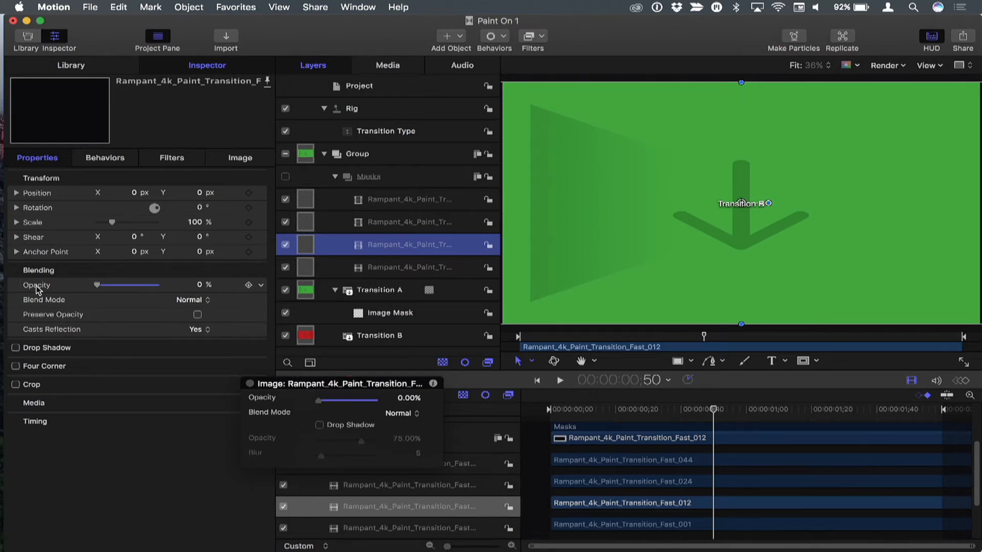
{"action": "right_click", "coordinate": [37, 285]}
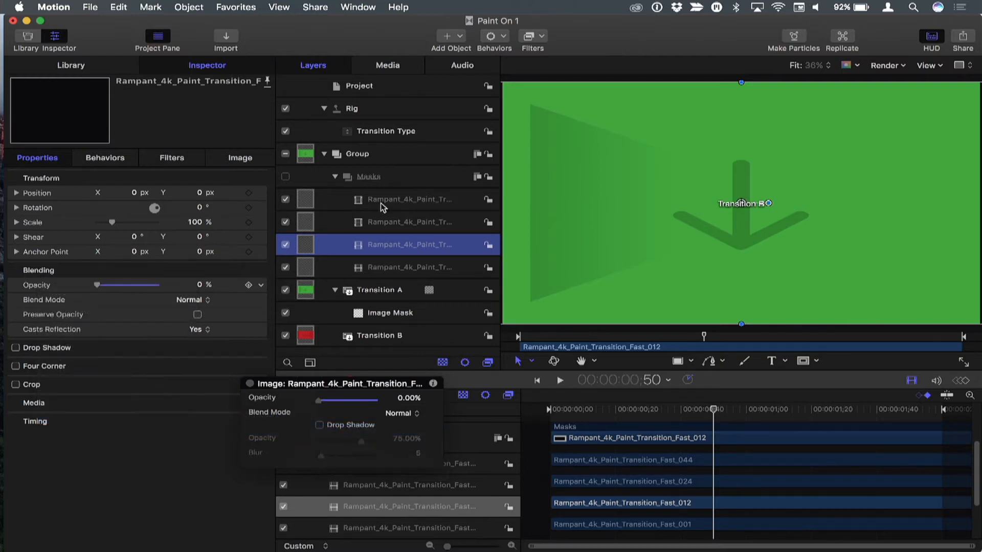
{"action": "left_click", "coordinate": [409, 222]}
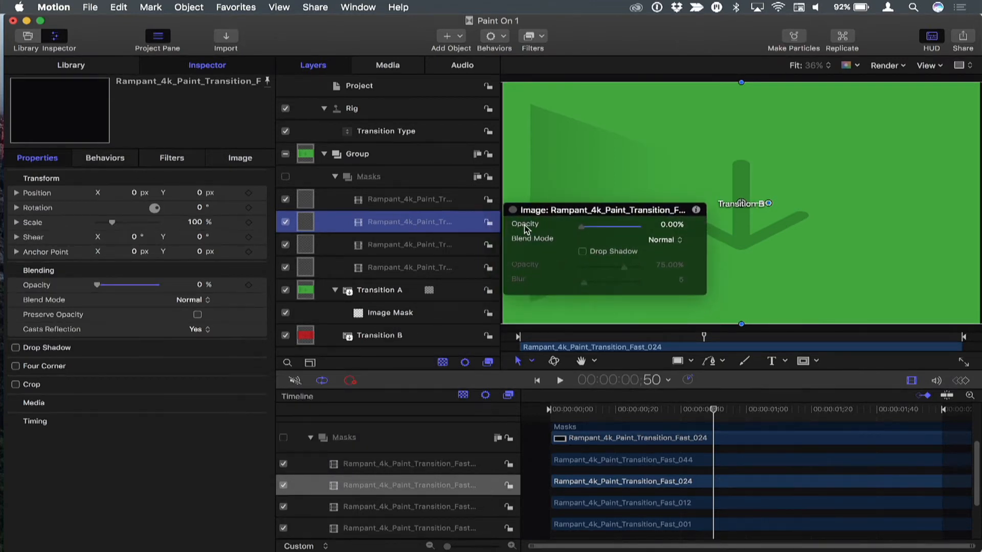
{"action": "right_click", "coordinate": [524, 224]}
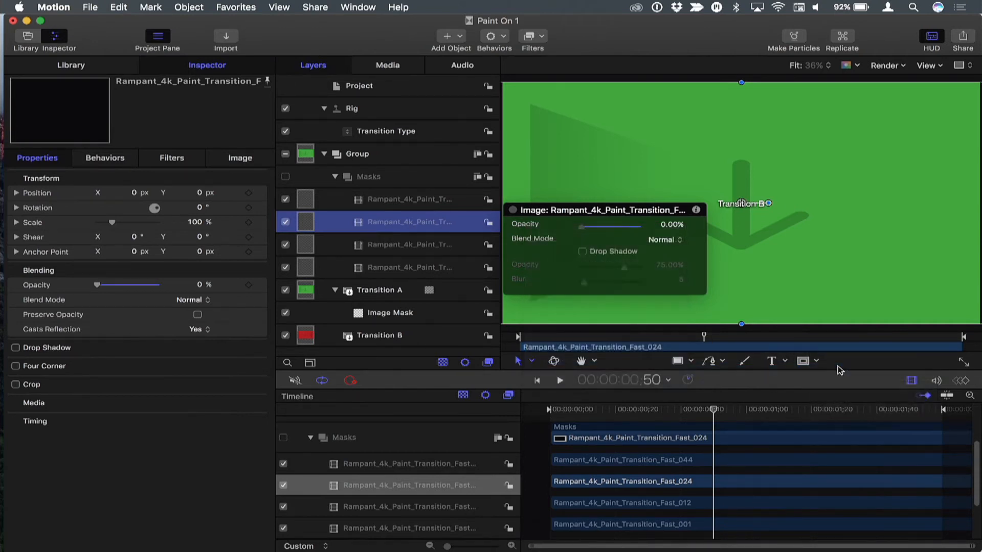
{"action": "left_click", "coordinate": [409, 199]}
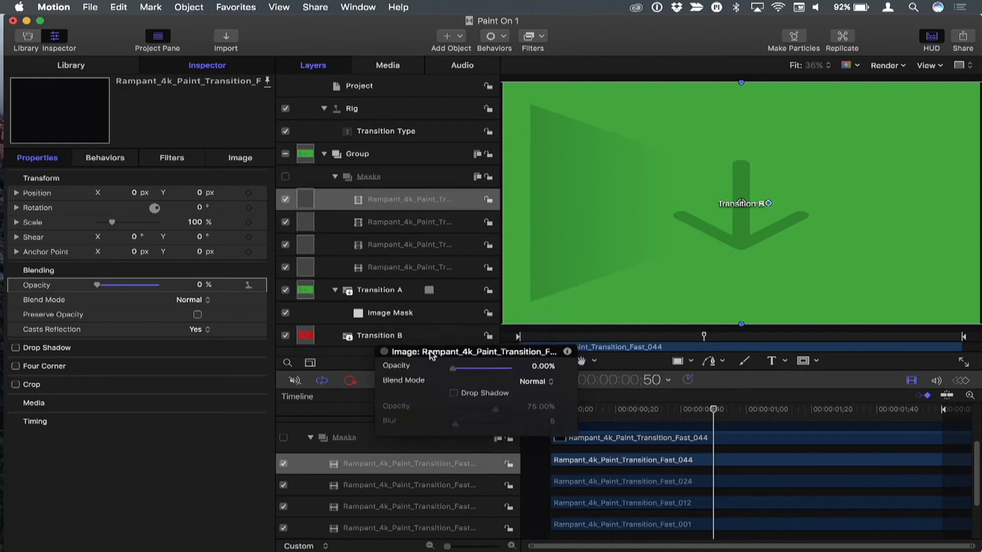
{"action": "left_click", "coordinate": [387, 130]}
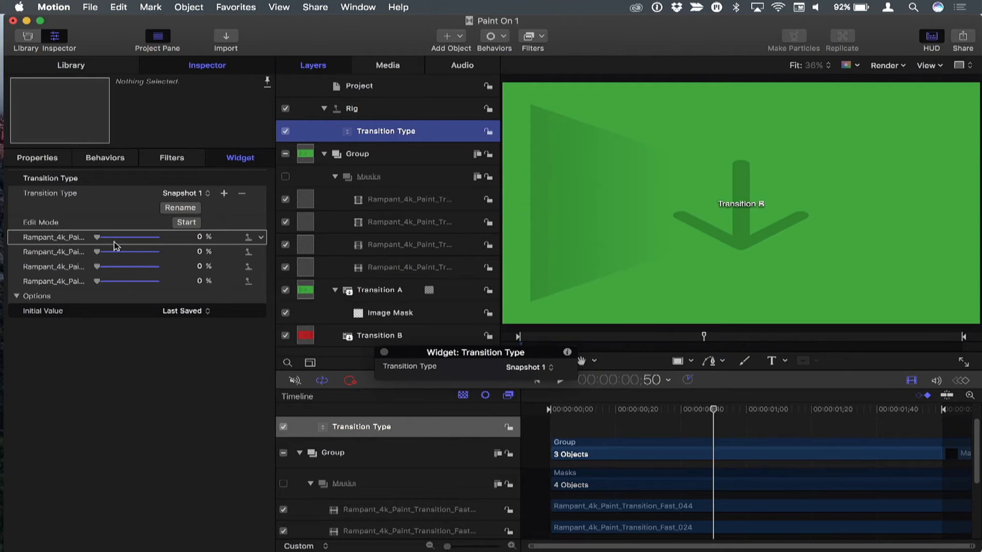
{"action": "mouse_move", "coordinate": [196, 208]}
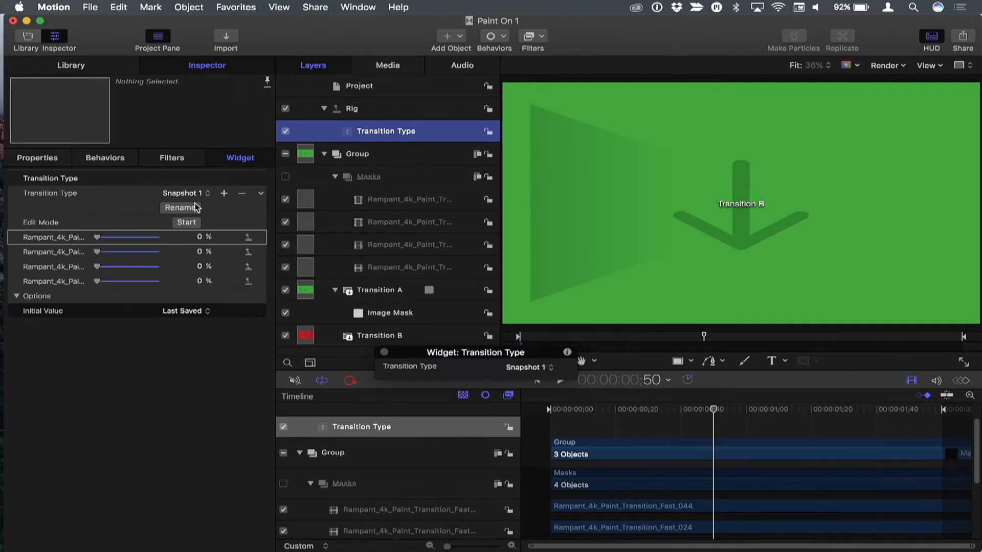
- Rename Snapshot 1 to Horizontal and move on to Snapshot 2 (Center)
{"action": "left_click", "coordinate": [185, 193]}
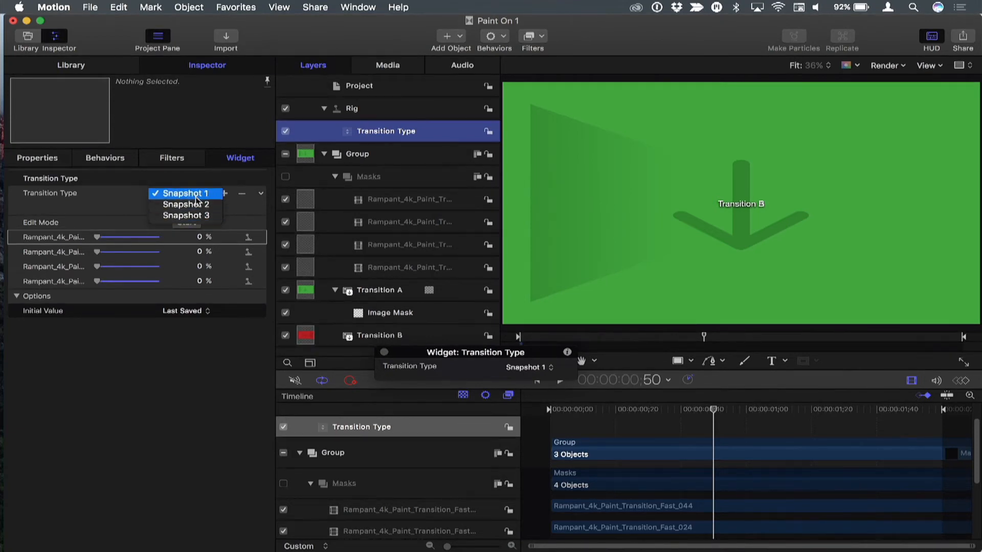
{"action": "left_click", "coordinate": [183, 194]}
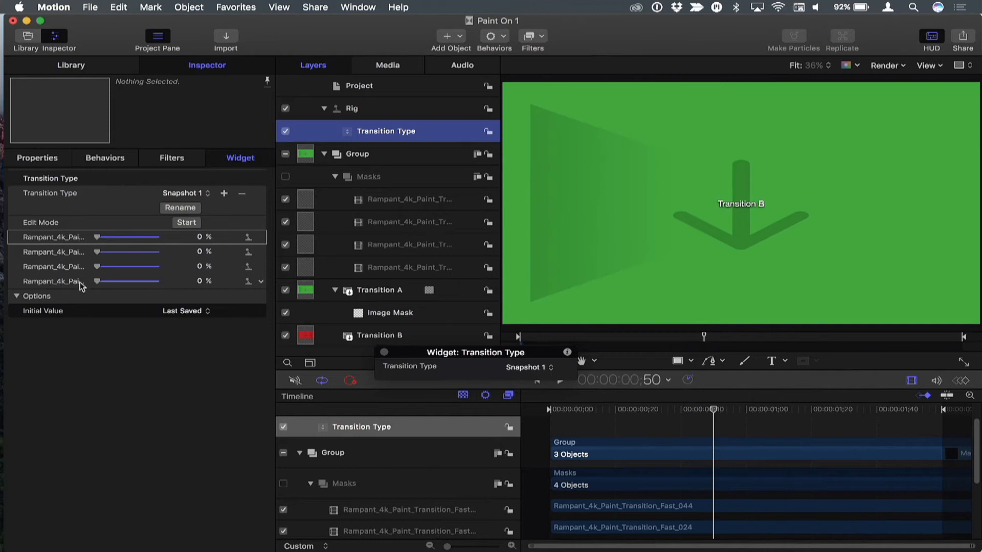
{"action": "mouse_move", "coordinate": [102, 239]}
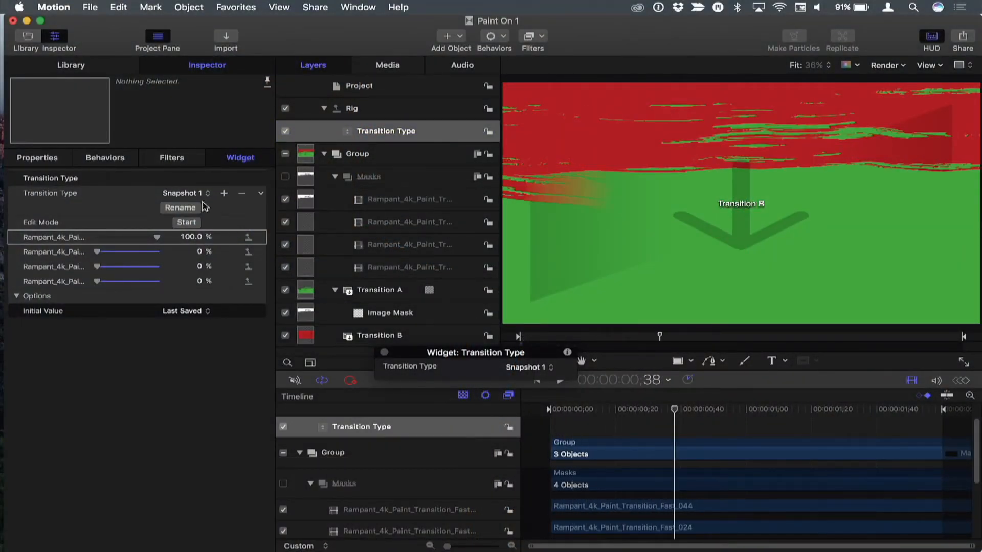
{"action": "left_click", "coordinate": [180, 208]}
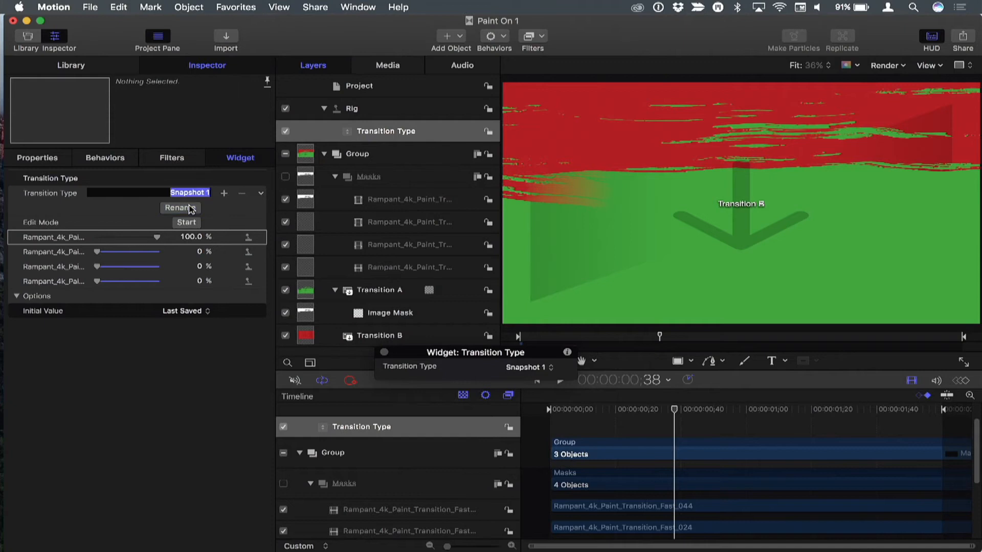
{"action": "type", "text": "Horizontal"}
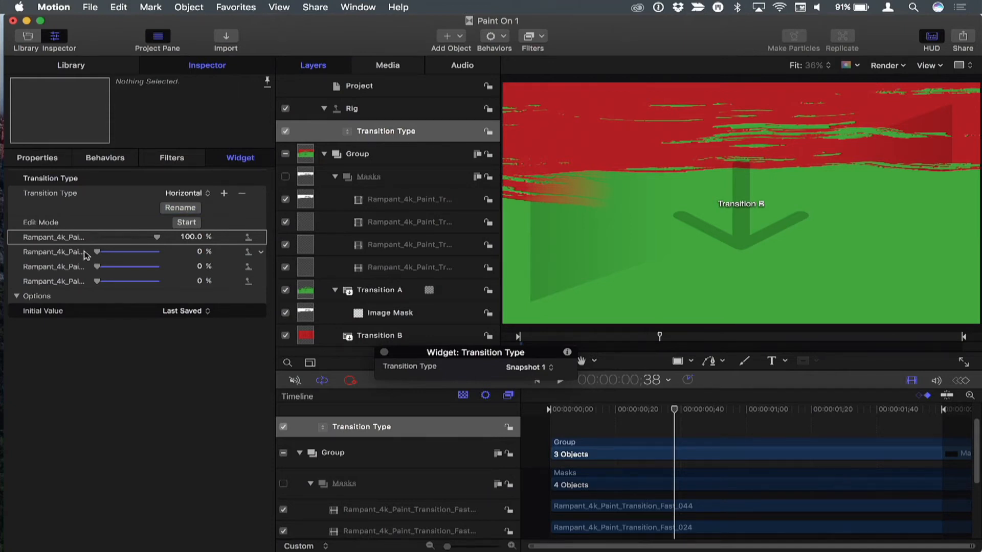
{"action": "left_click", "coordinate": [188, 194]}
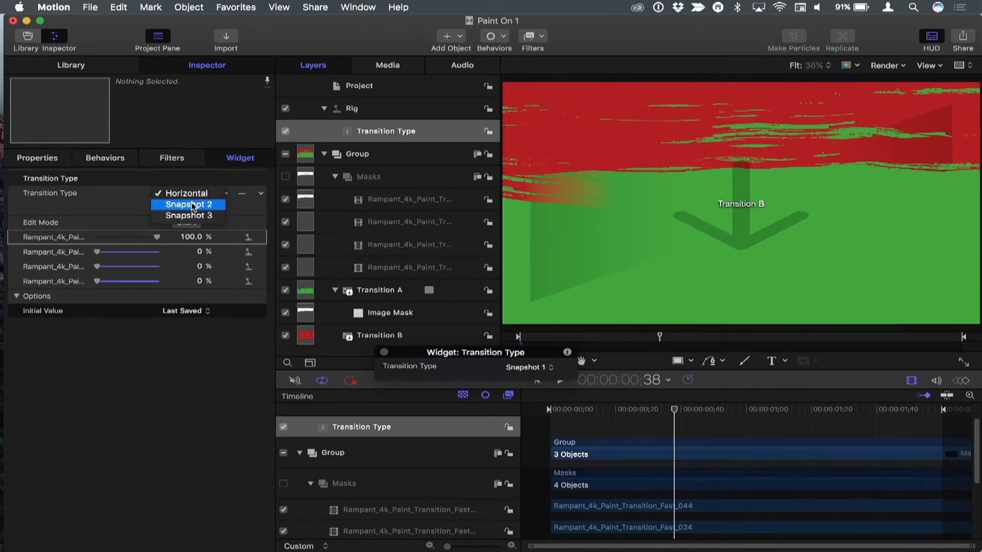
{"action": "left_click", "coordinate": [192, 205]}
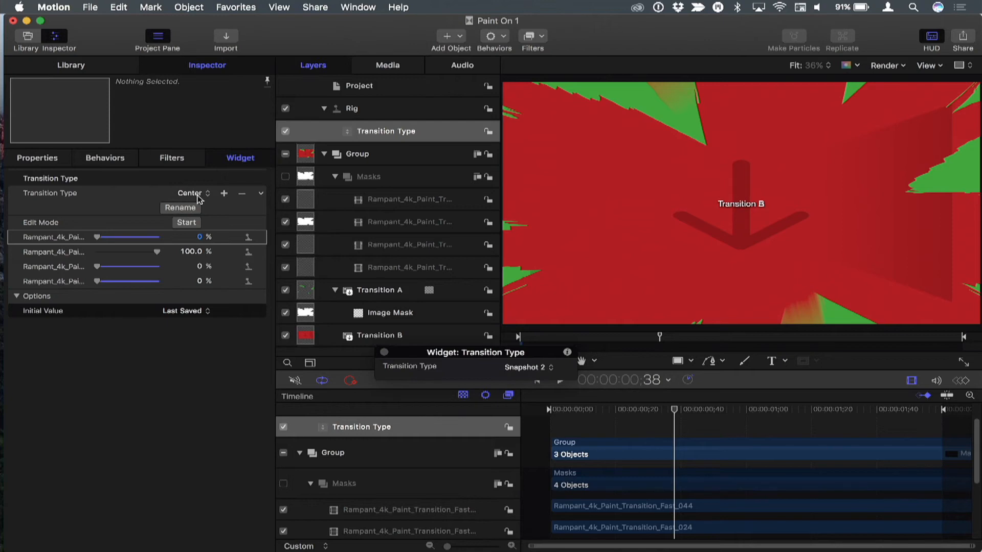
- Set the third and fourth snapshots' masks to 100% opacity, naming them Up and Down and Sideways
{"action": "left_click", "coordinate": [191, 193]}
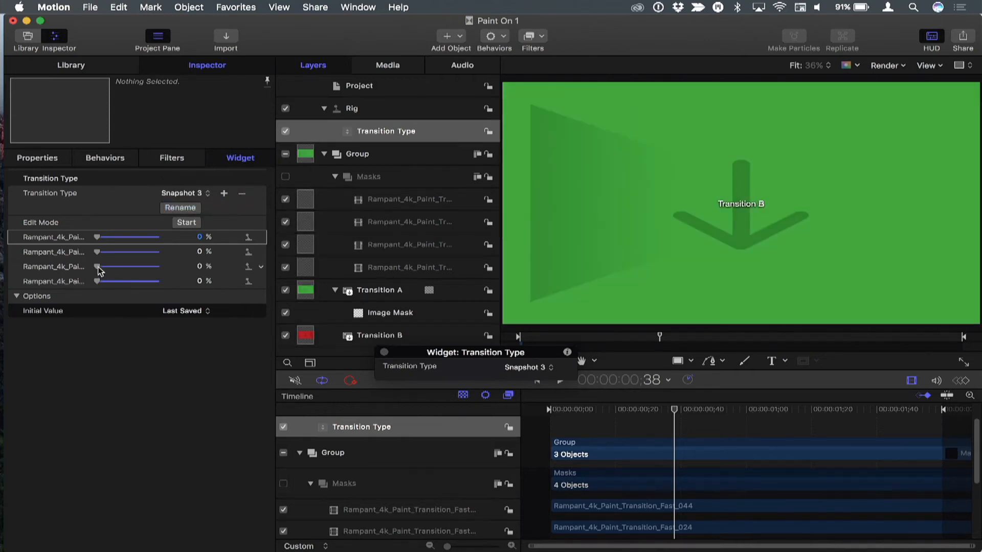
{"action": "left_click_drag", "start_coordinate": [97, 265], "coordinate": [156, 266]}
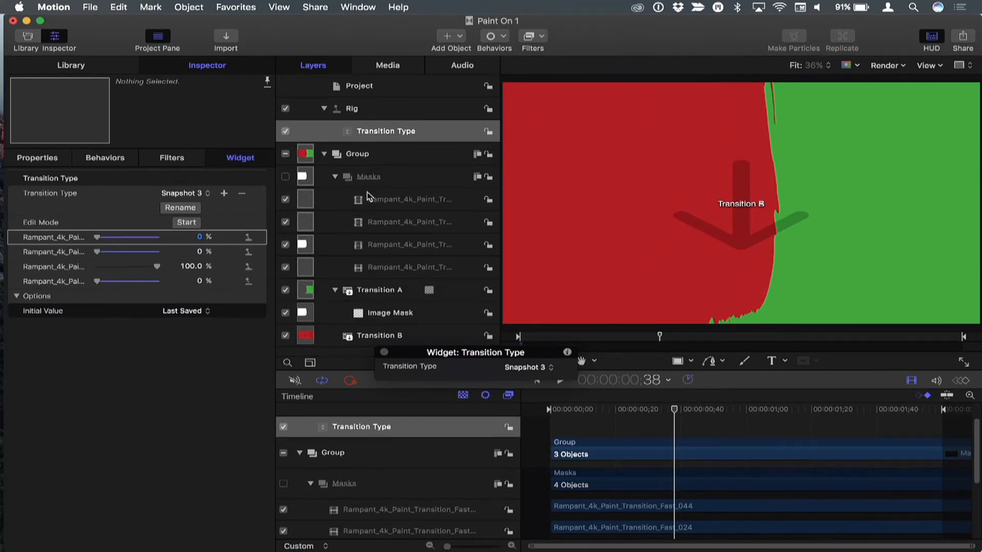
{"action": "mouse_move", "coordinate": [236, 216]}
{"action": "type", "text": "Up and Down"}
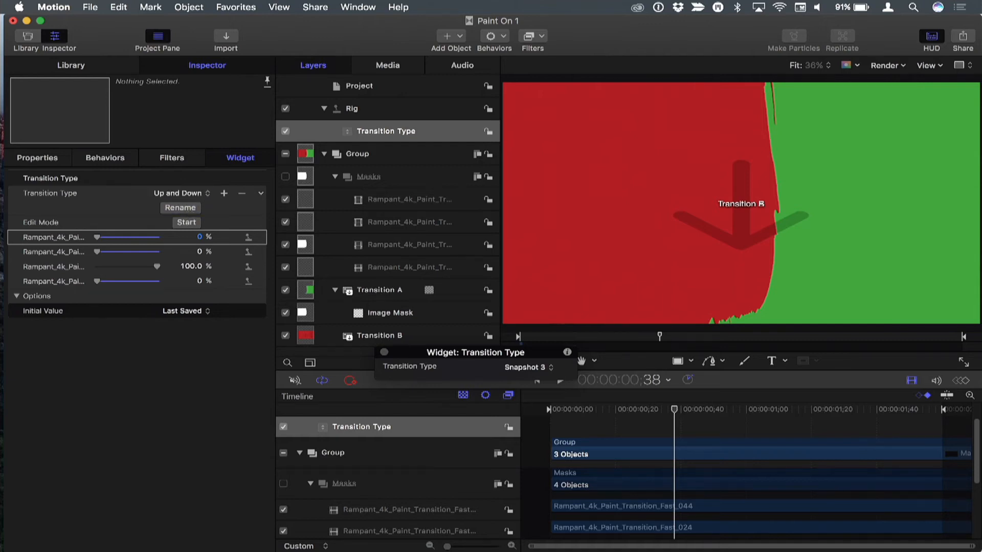
{"action": "left_click", "coordinate": [181, 194]}
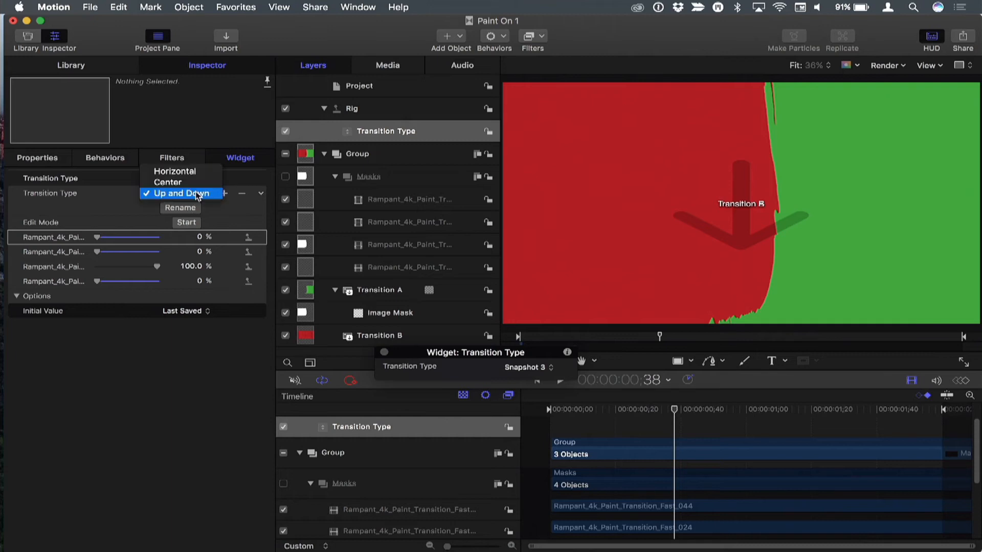
{"action": "left_click", "coordinate": [182, 193]}
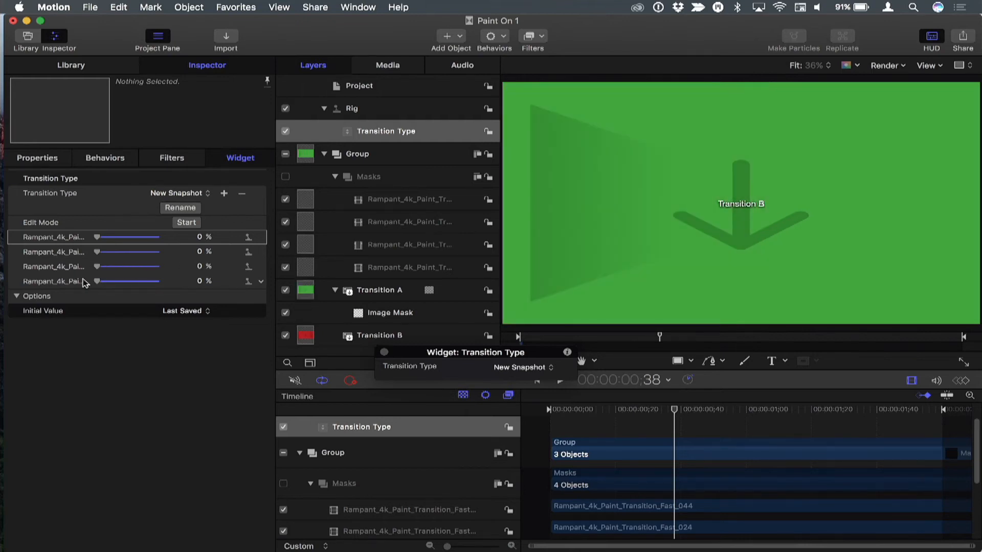
{"action": "left_click_drag", "start_coordinate": [94, 280], "coordinate": [156, 280]}
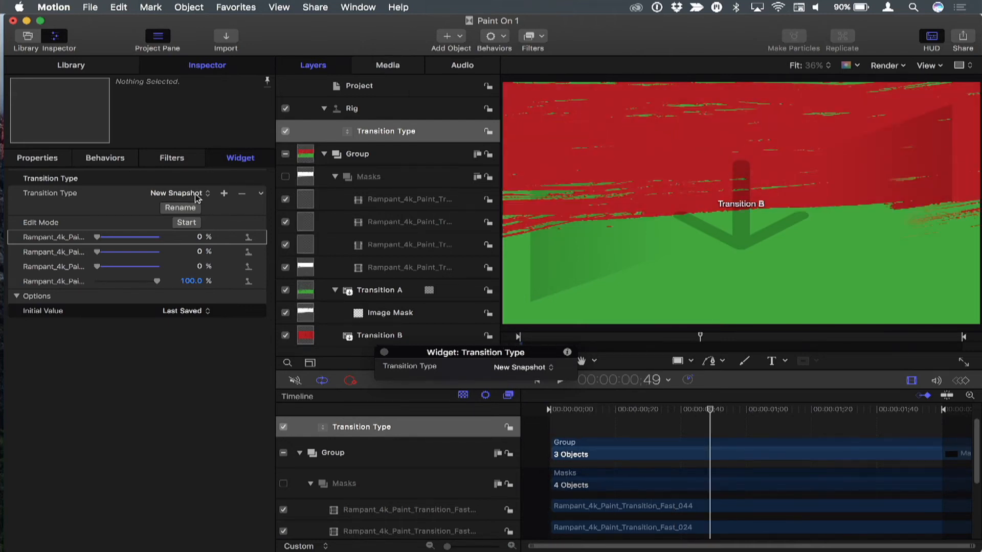
{"action": "type", "text": "Slideways"}
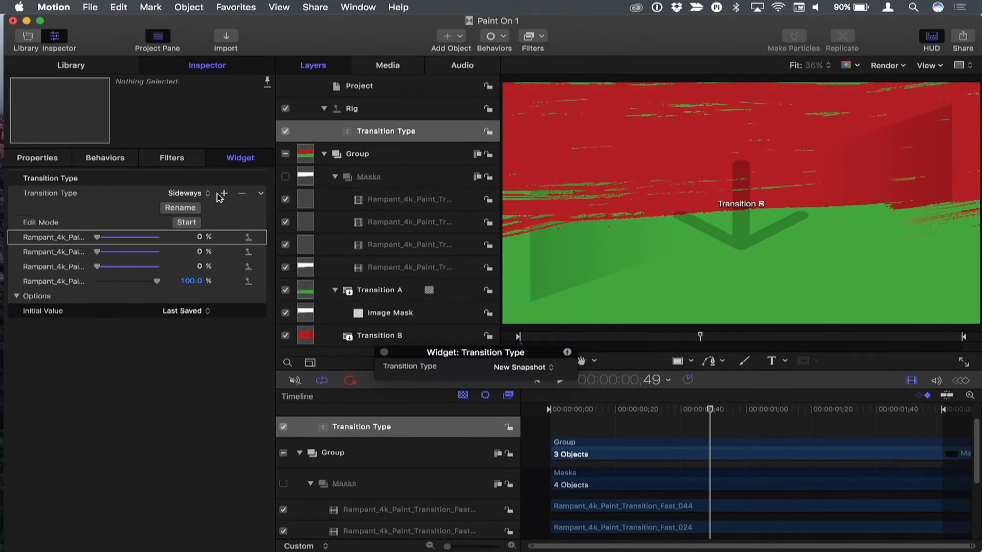
- Preview the Horizontal option, then set Transition Type to Up and Down in the canvas
{"action": "left_click", "coordinate": [185, 194]}
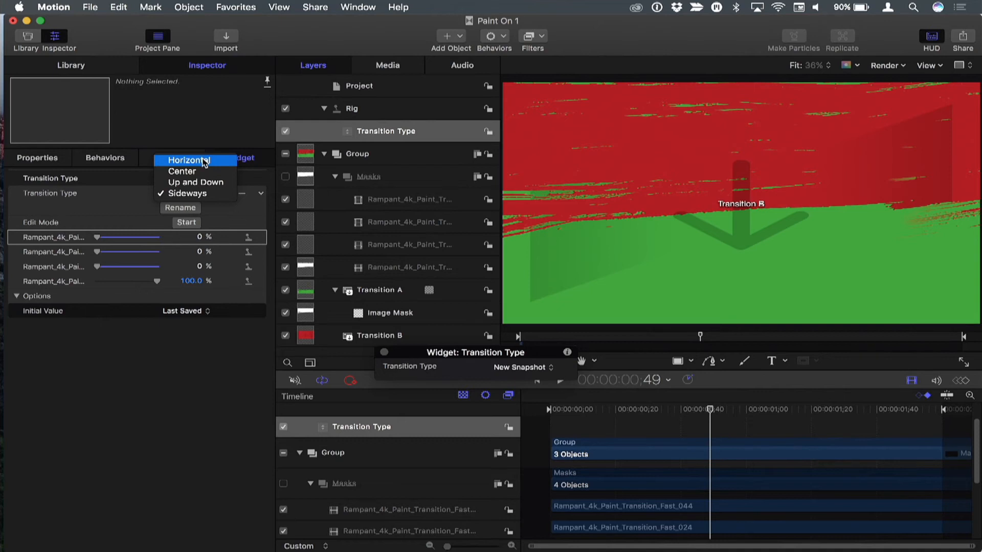
{"action": "left_click", "coordinate": [189, 160]}
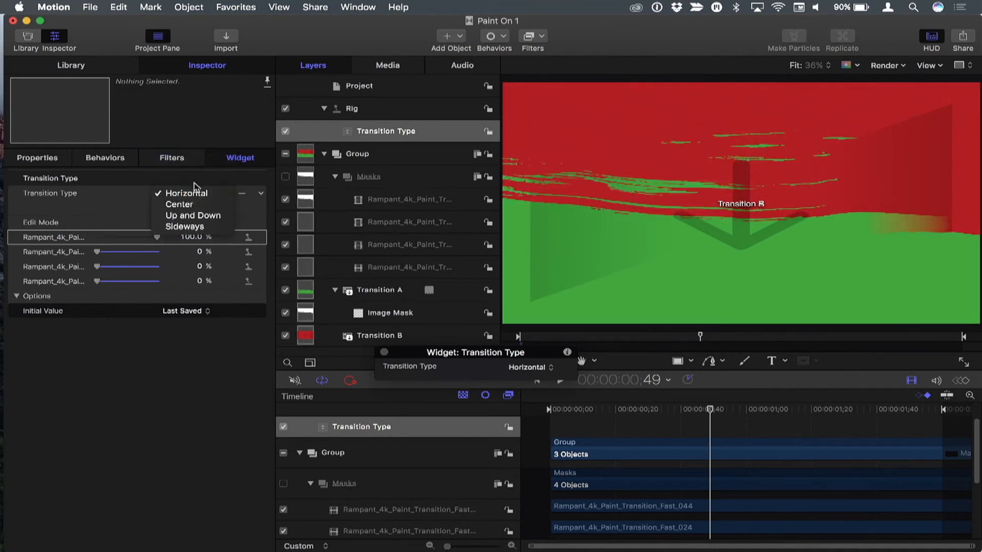
{"action": "left_click", "coordinate": [181, 193]}
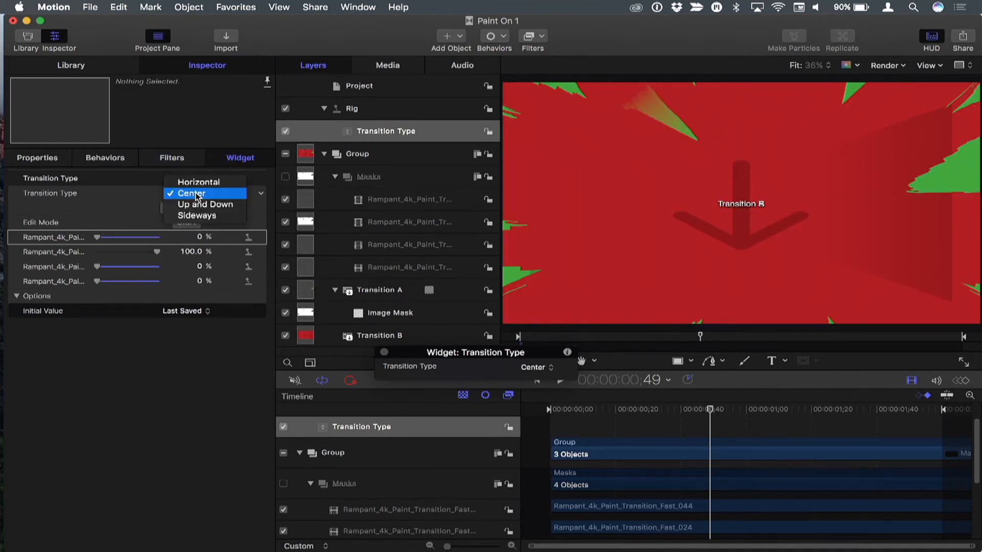
{"action": "mouse_move", "coordinate": [204, 205]}
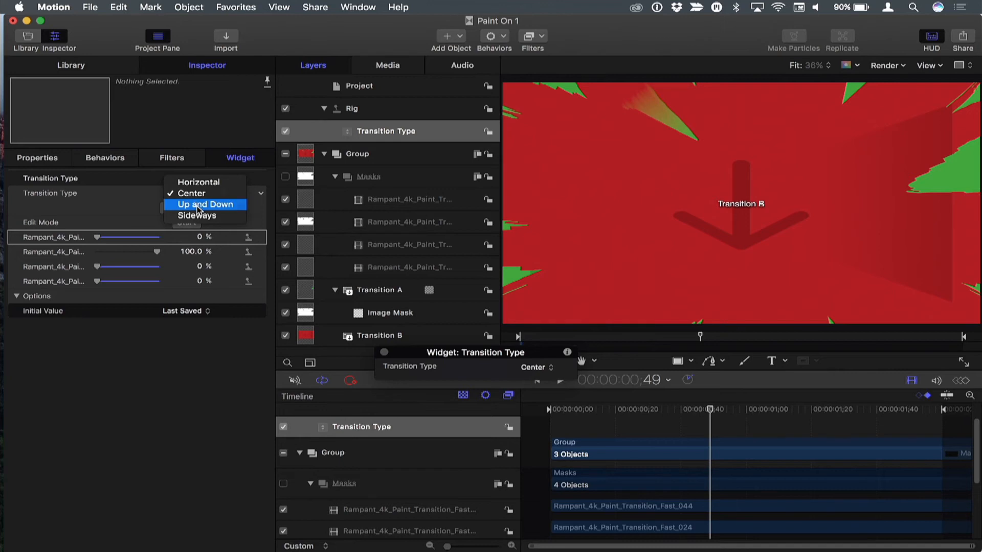
{"action": "left_click", "coordinate": [205, 204]}
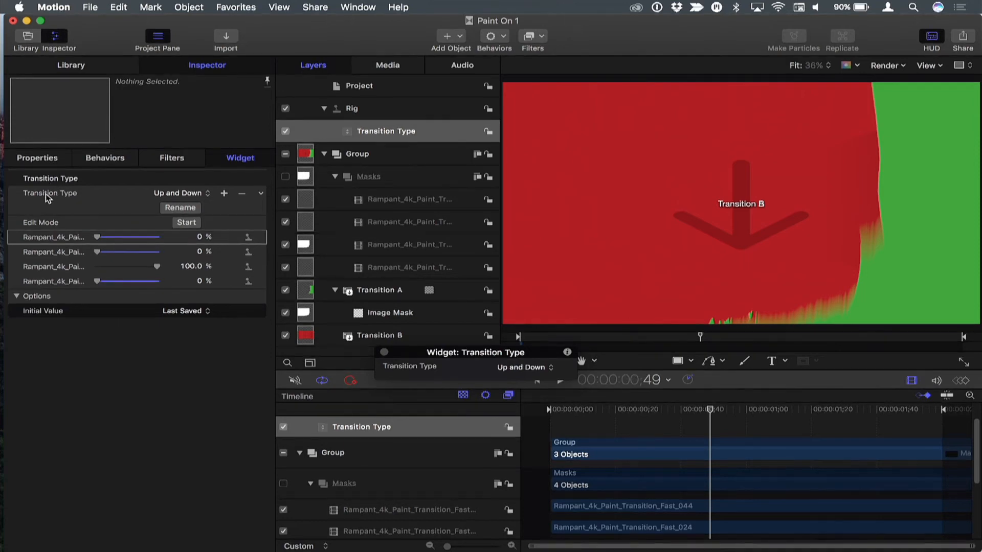
- Publish the Transition Type parameter and confirm it under the project's Published Parameters
{"action": "right_click", "coordinate": [51, 193]}
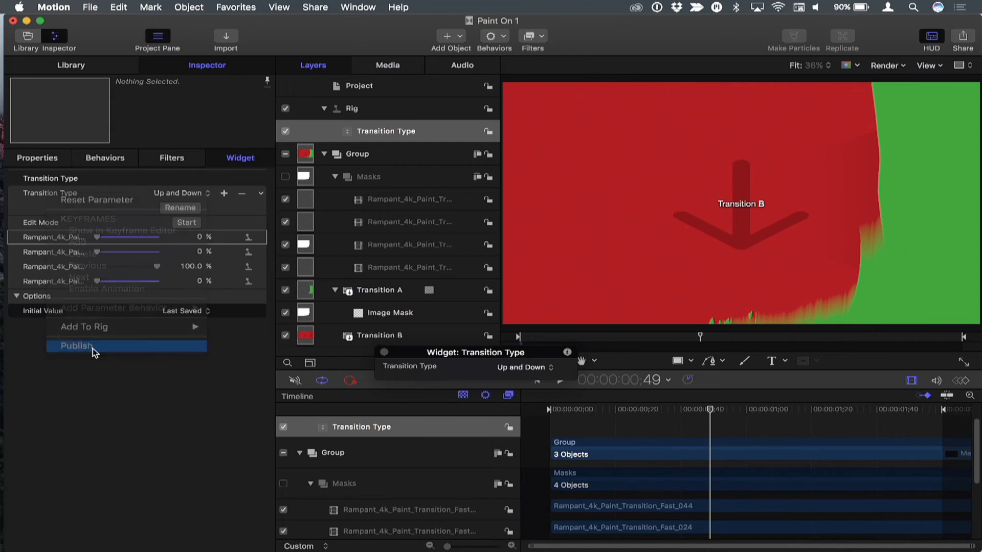
{"action": "left_click", "coordinate": [75, 346]}
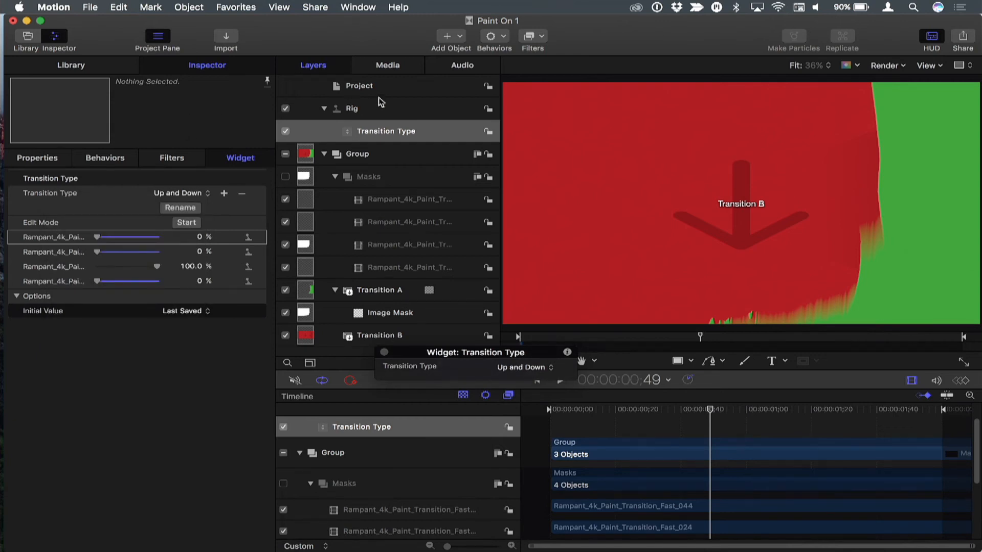
{"action": "left_click", "coordinate": [359, 86]}
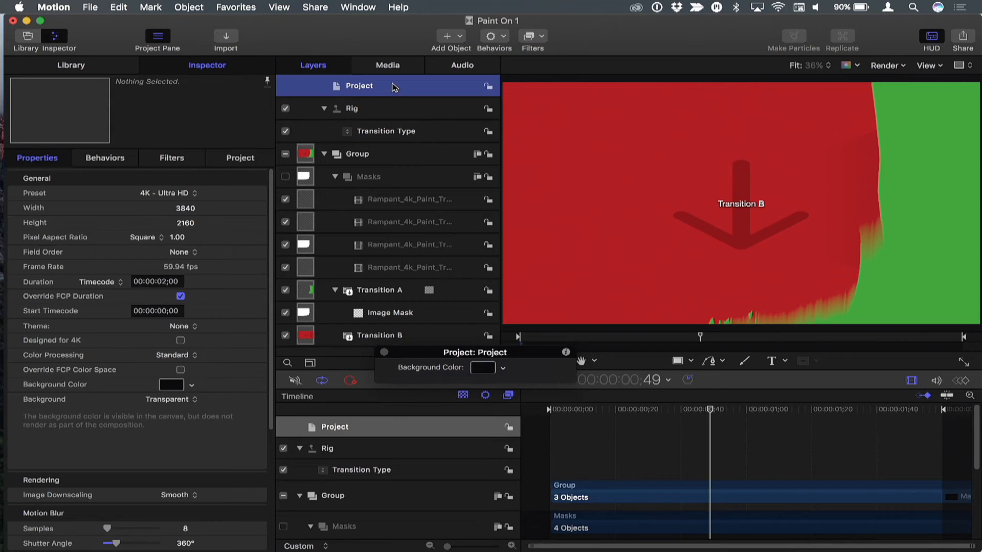
{"action": "left_click", "coordinate": [239, 158]}
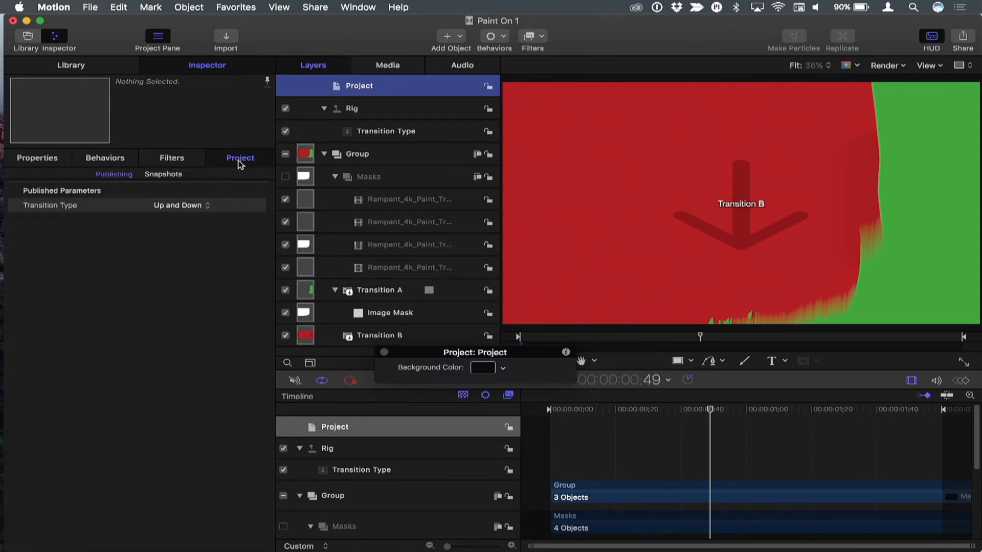
{"action": "mouse_move", "coordinate": [92, 217]}
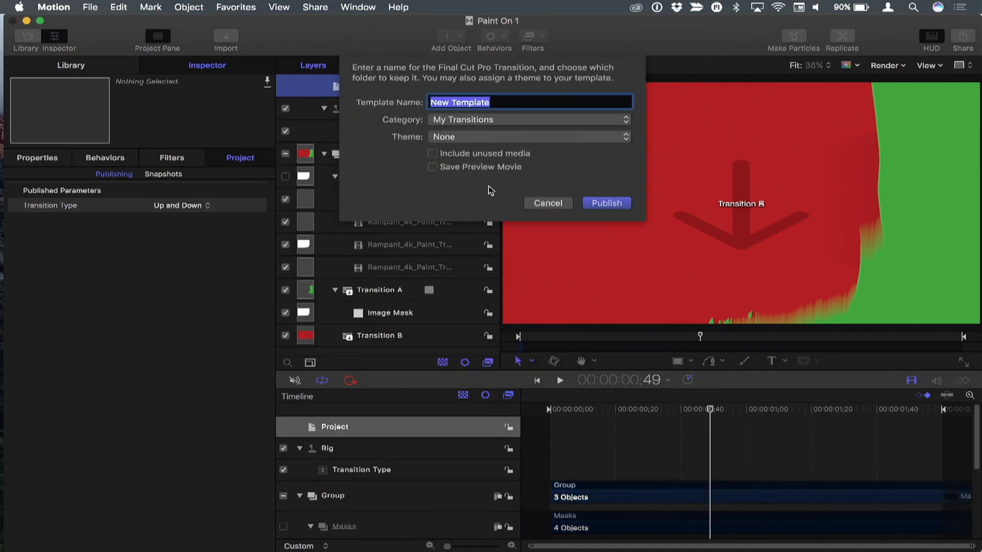
{"action": "mouse_move", "coordinate": [524, 163]}
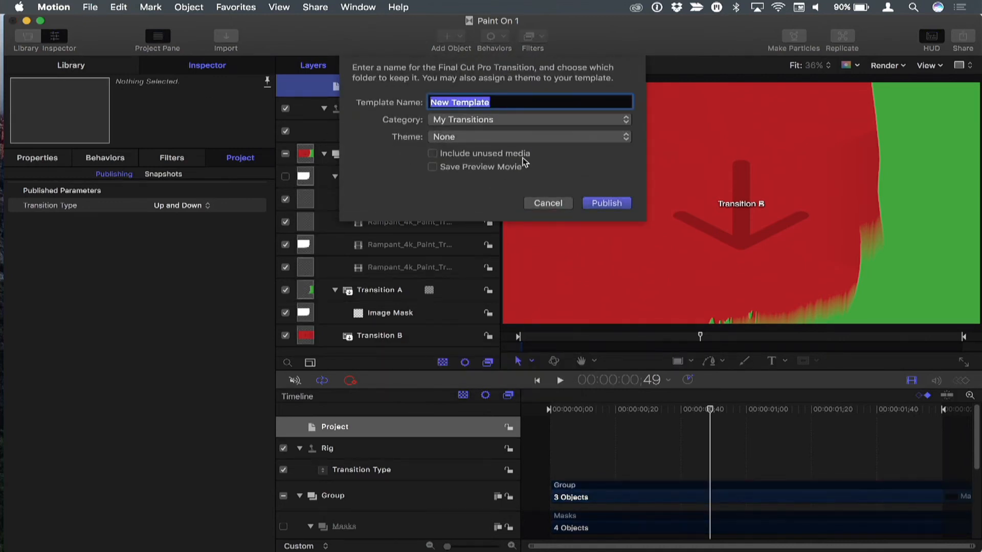
- Name the template Paint On and create a new MBS category for it
{"action": "type", "text": "Paint"}
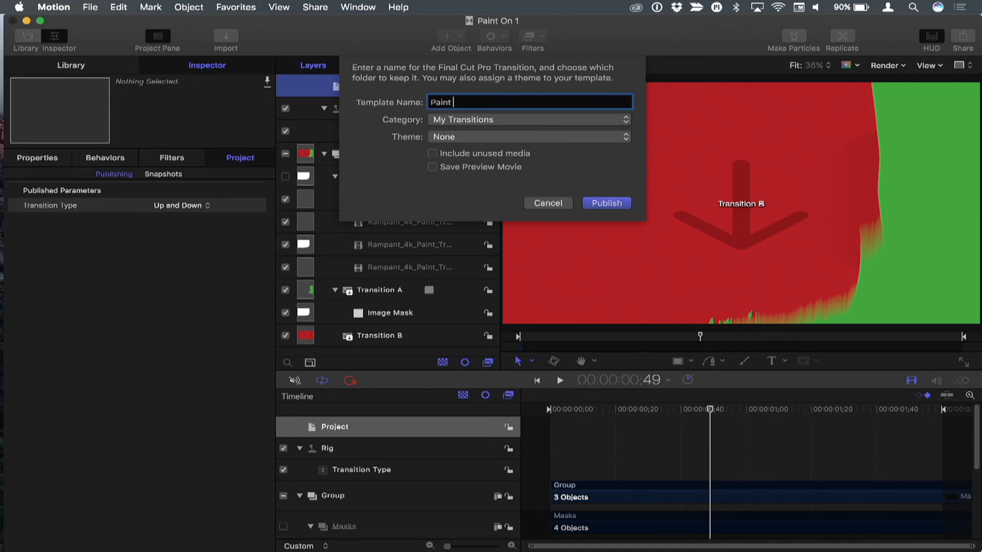
{"action": "left_click", "coordinate": [528, 120]}
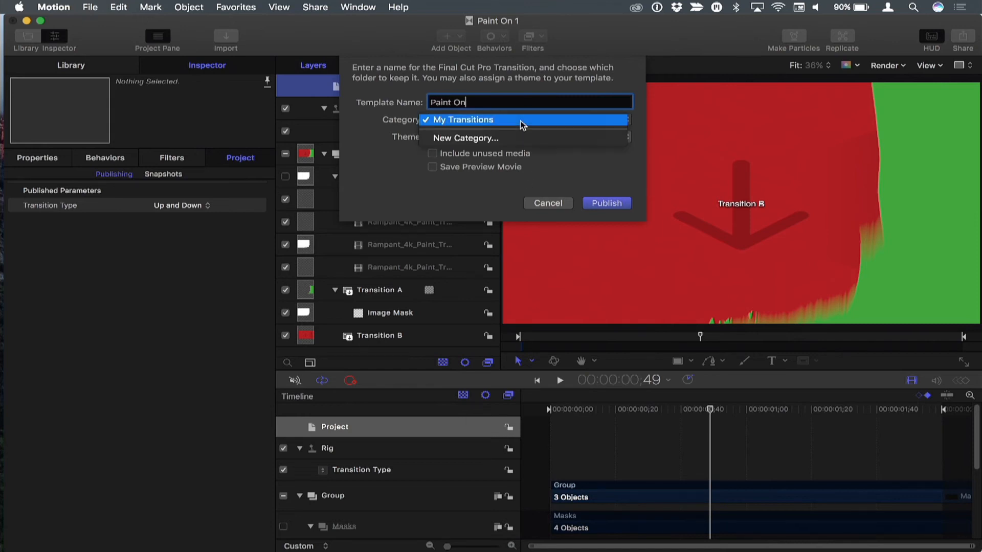
{"action": "left_click", "coordinate": [465, 138]}
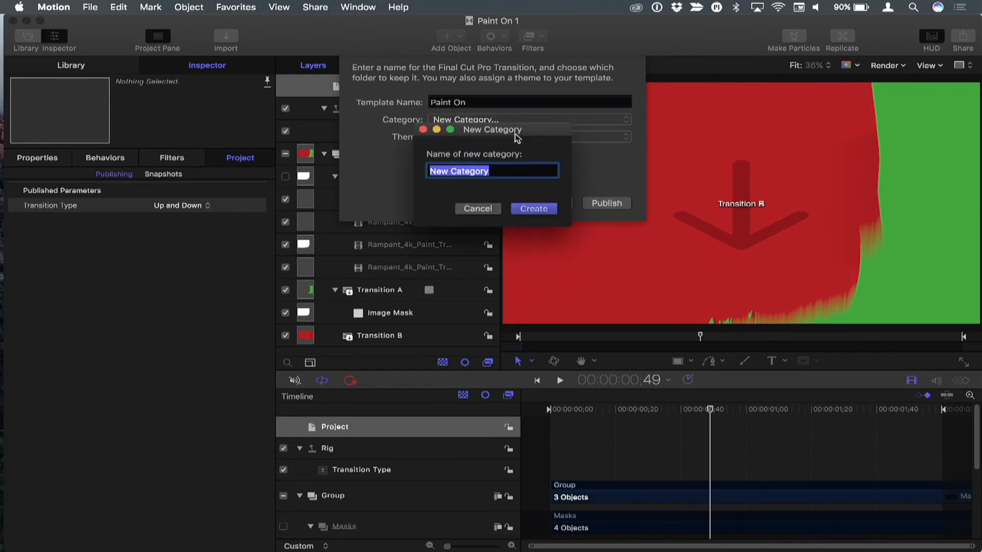
{"action": "type", "text": "MBS"}
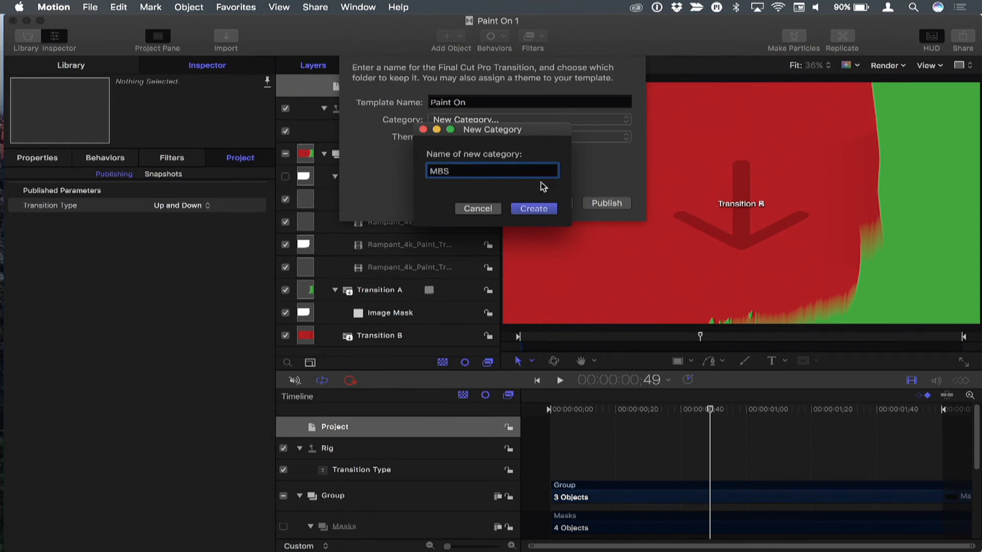
{"action": "left_click", "coordinate": [532, 208]}
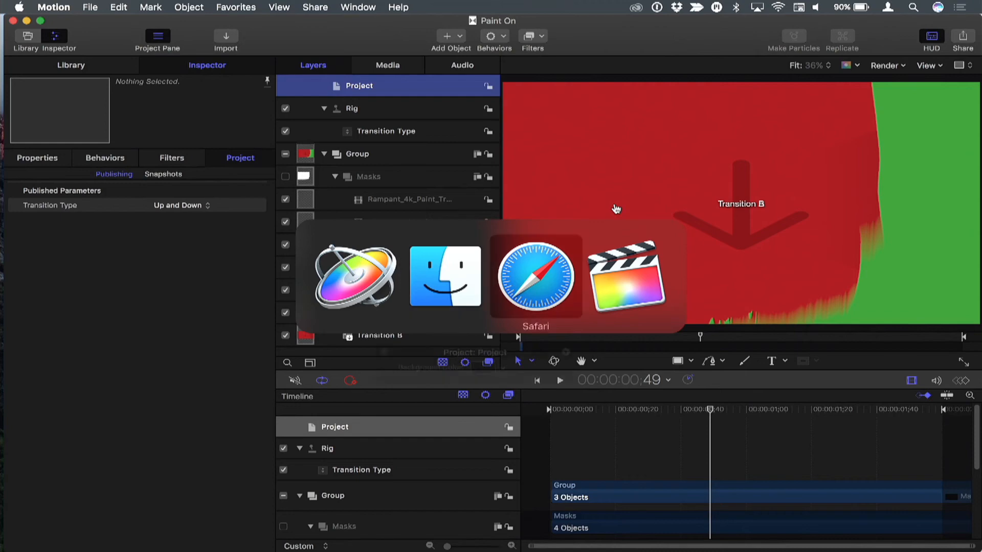
- In Final Cut Pro, filter transitions to MBS, apply Paint On and set Transition Type to Center
{"action": "left_click", "coordinate": [625, 278]}
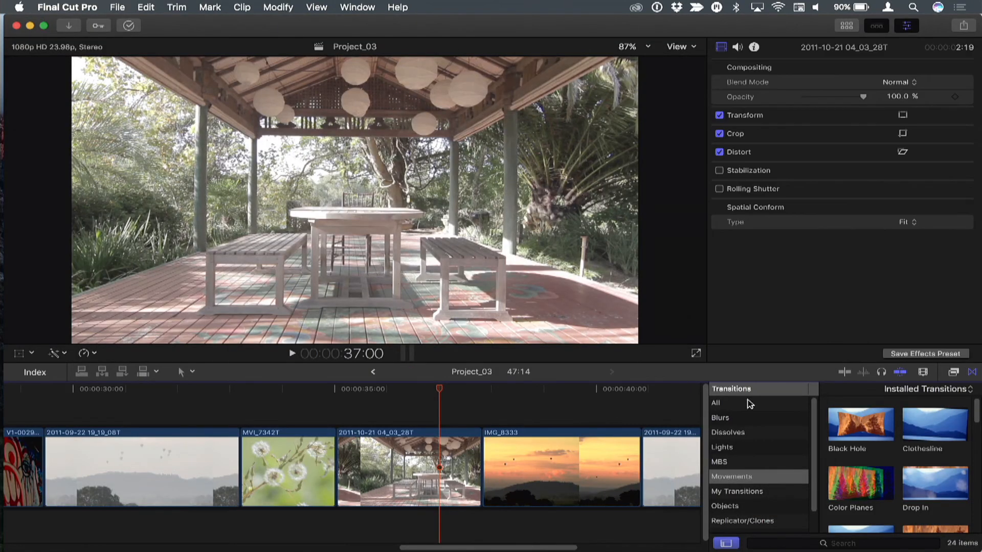
{"action": "left_click", "coordinate": [715, 403]}
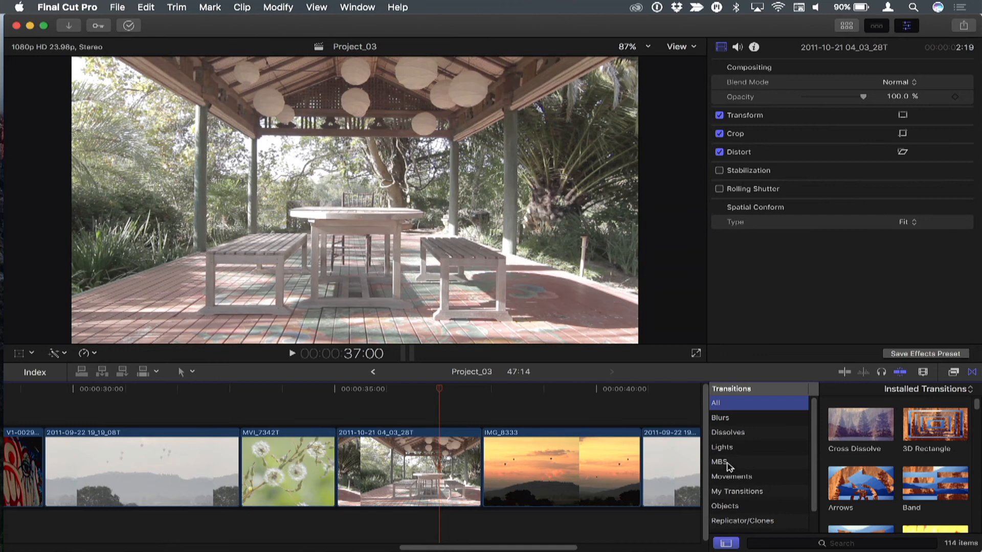
{"action": "left_click", "coordinate": [719, 462]}
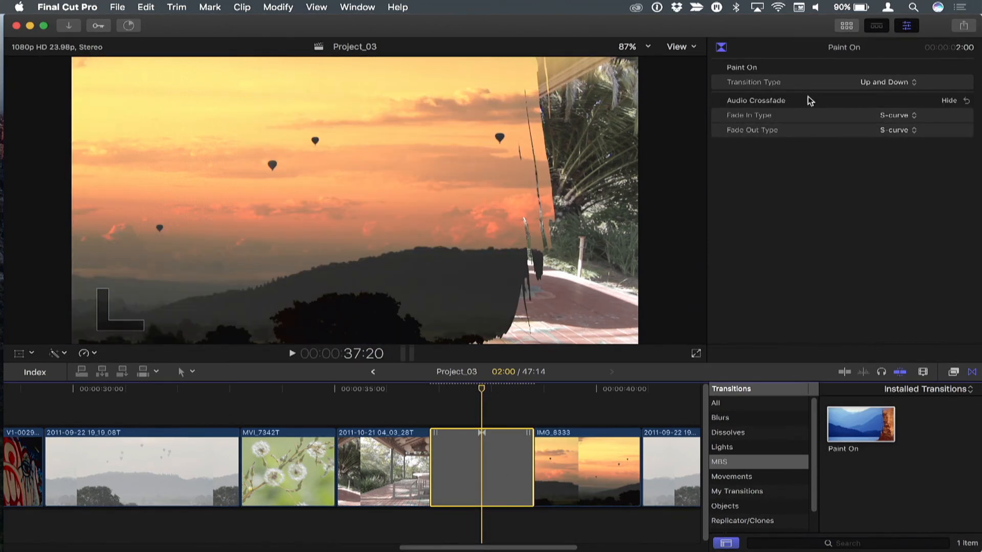
{"action": "left_click", "coordinate": [886, 81]}
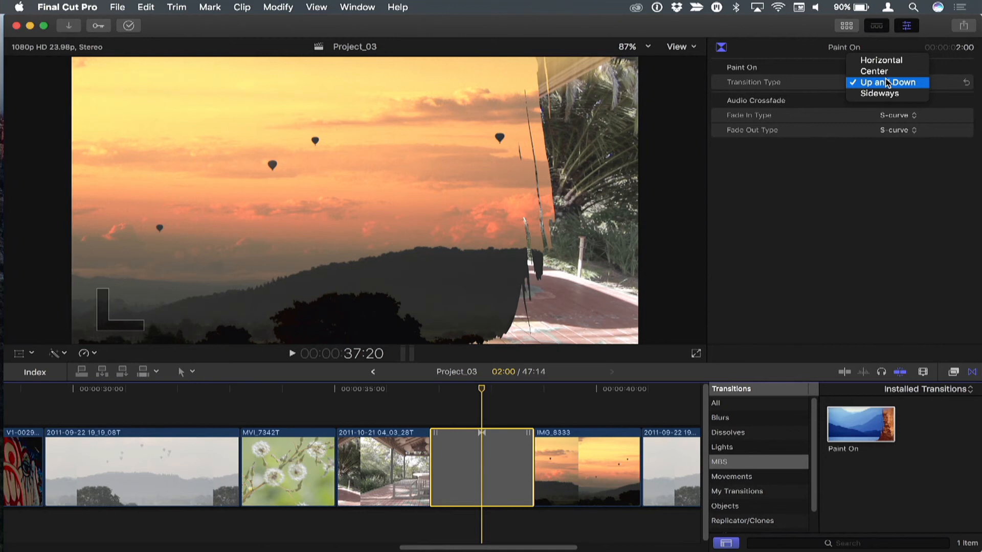
{"action": "mouse_move", "coordinate": [888, 60]}
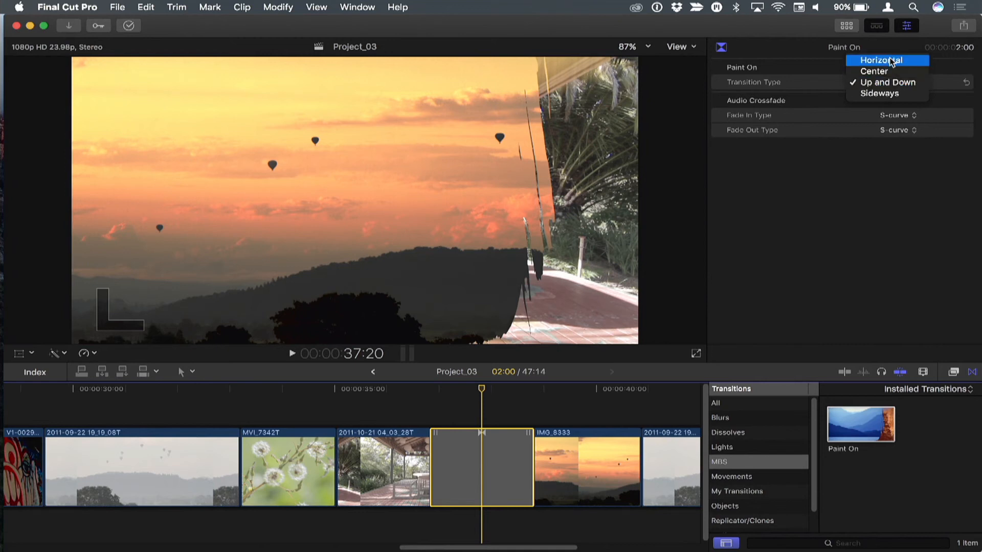
{"action": "mouse_move", "coordinate": [887, 71]}
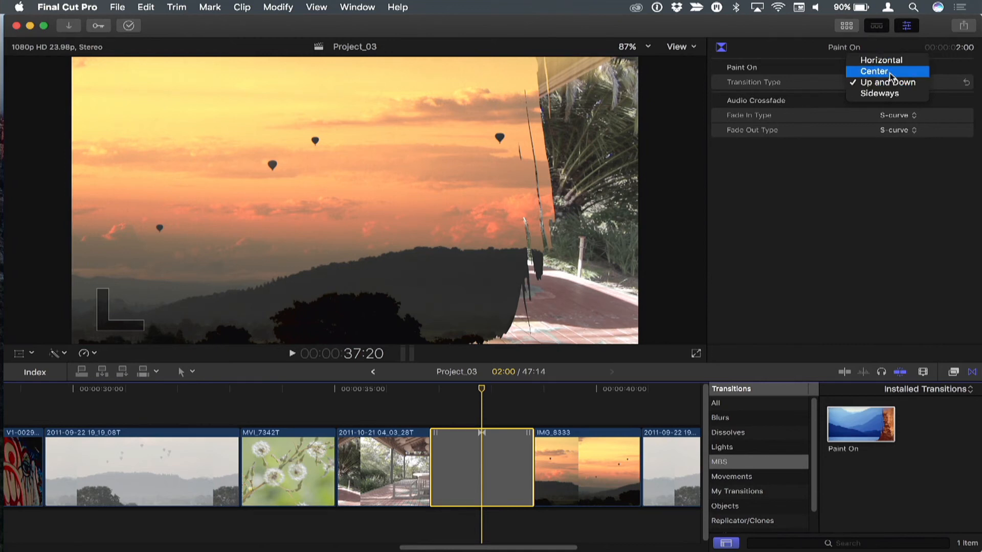
{"action": "mouse_move", "coordinate": [899, 73]}
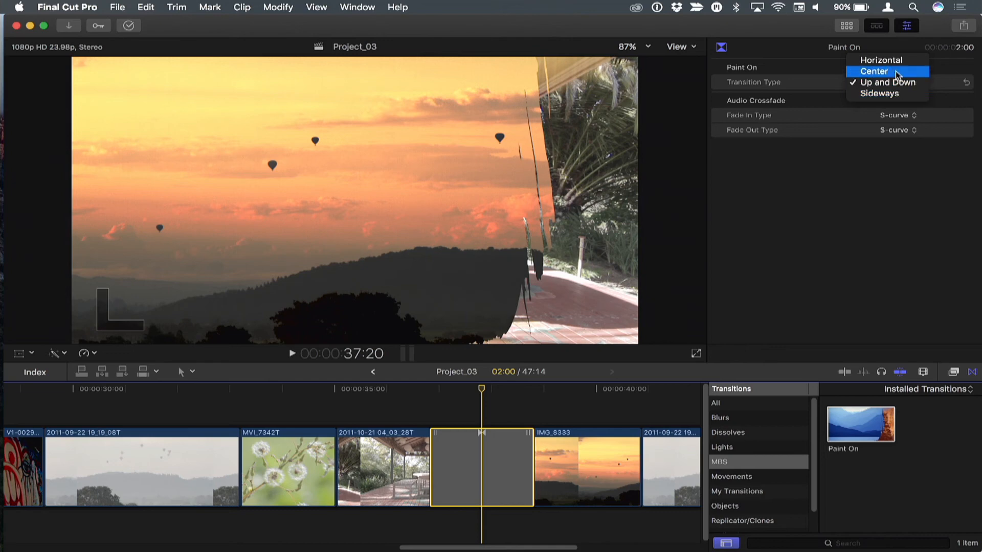
{"action": "left_click", "coordinate": [874, 71]}
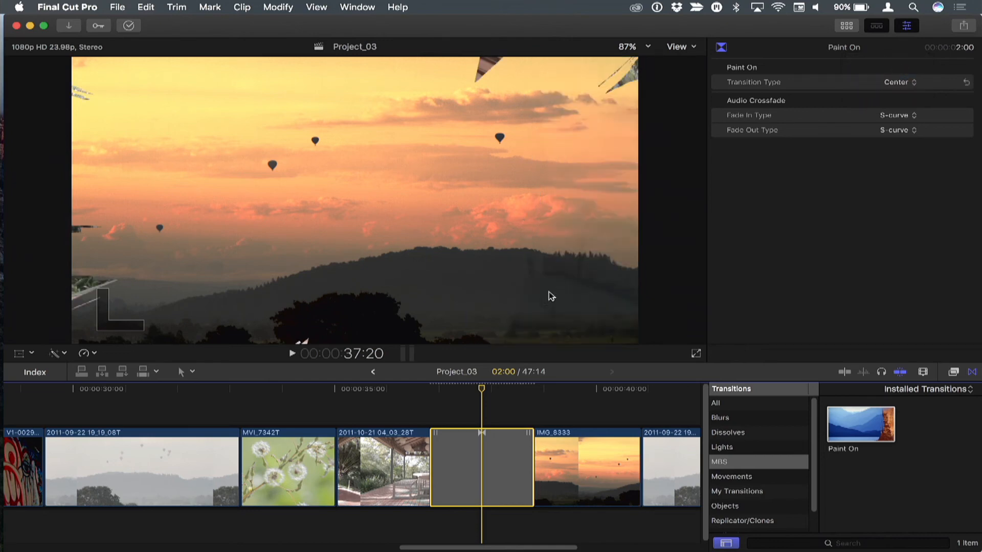
- Switch the Paint On transition's Transition Type back to Up and Down
{"action": "left_click", "coordinate": [409, 389]}
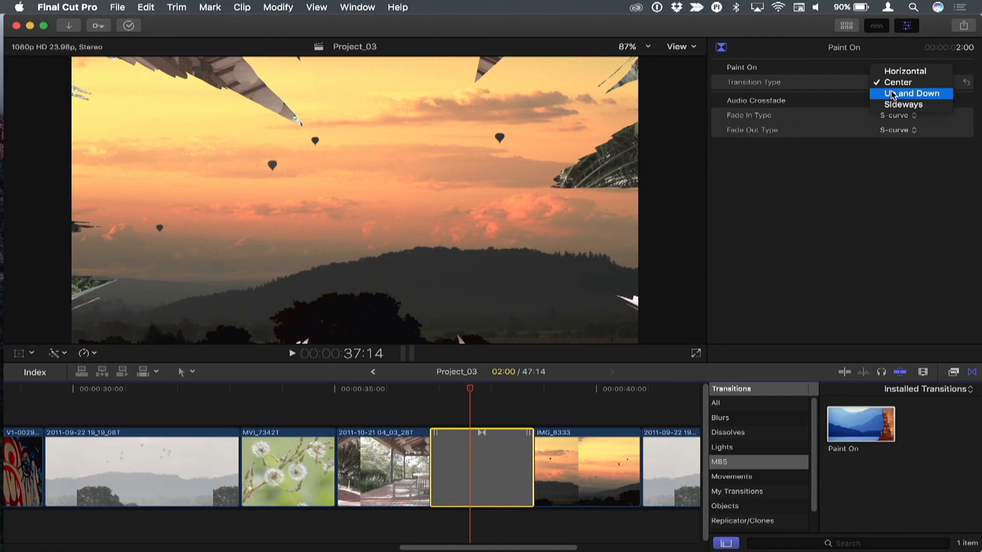
{"action": "left_click", "coordinate": [912, 94]}
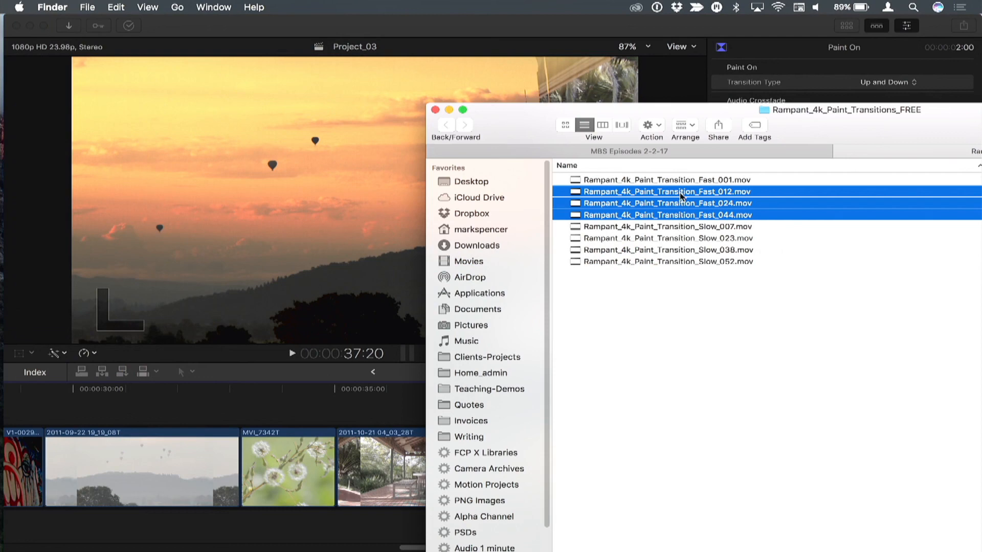
{"action": "mouse_move", "coordinate": [684, 203]}
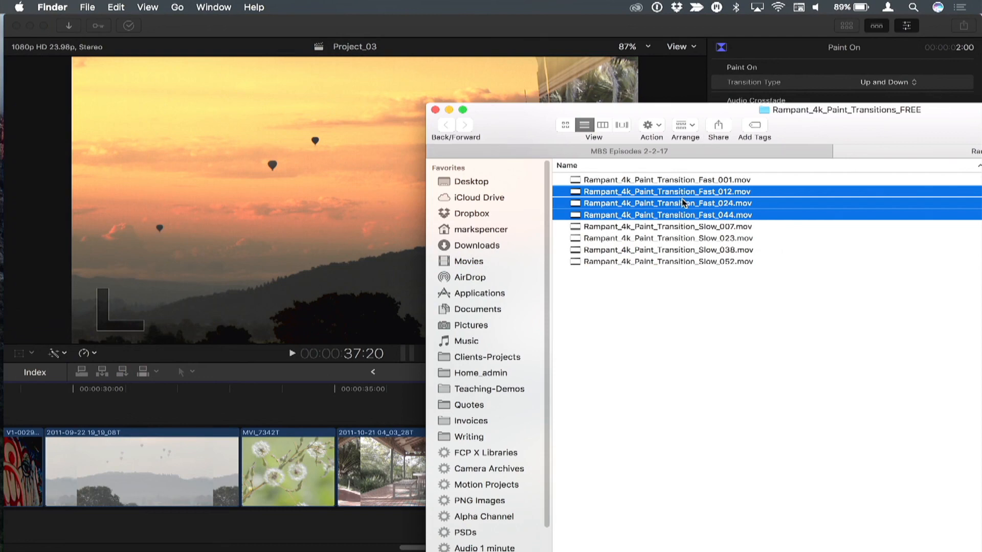